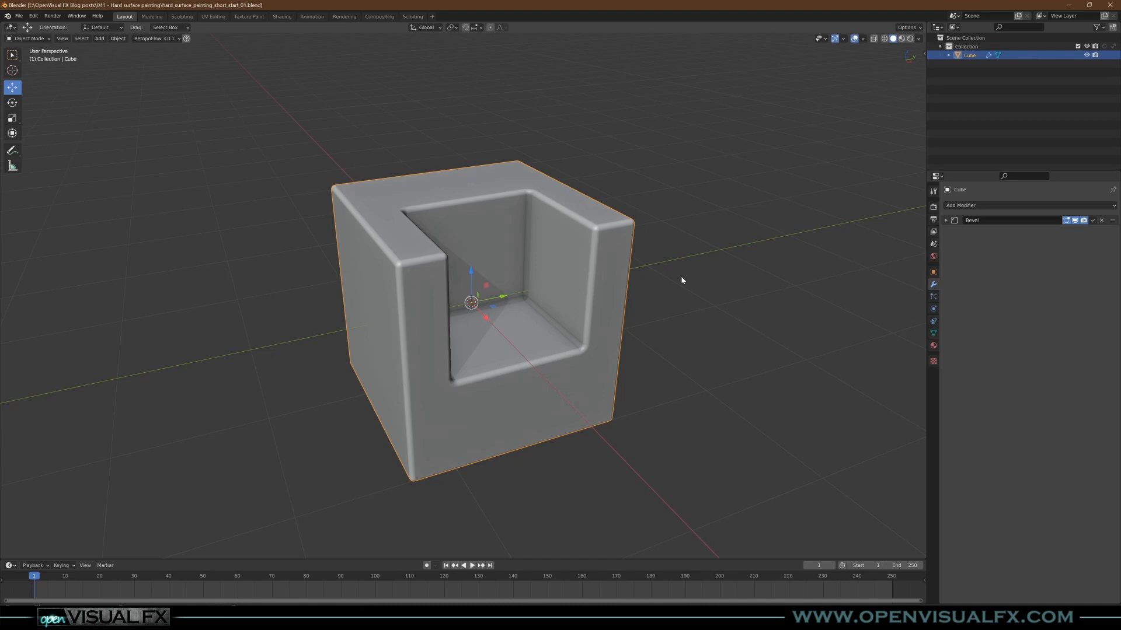
mouse_move(511, 328)
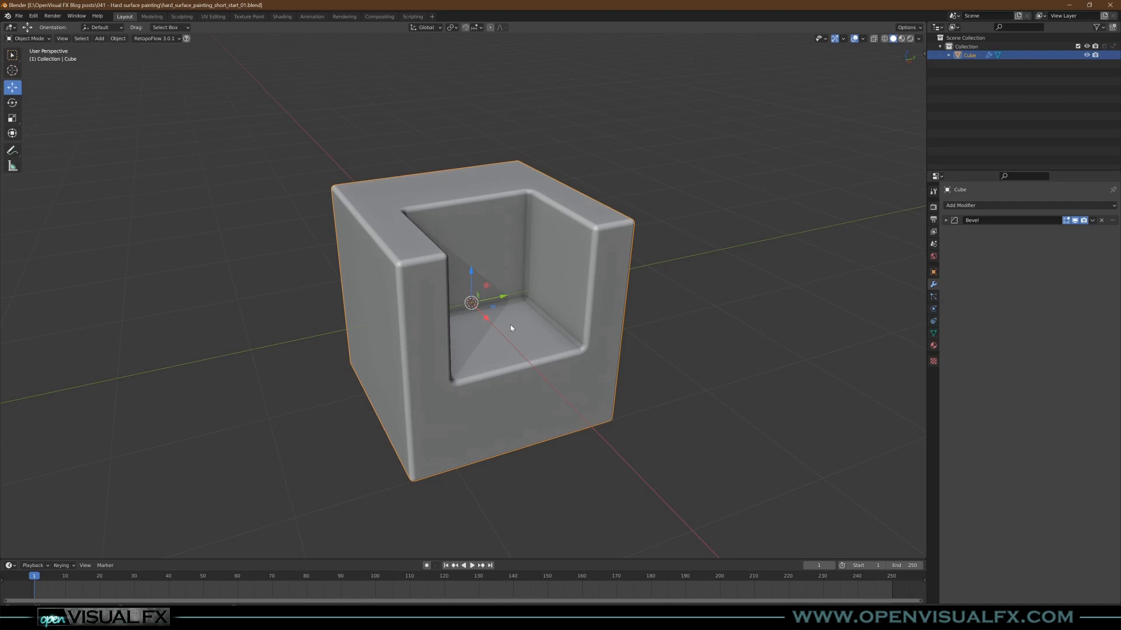
Step: Smart UV Project the cube with 0.02 island margin, then go to Shading
left_click(213, 15)
type(".02")
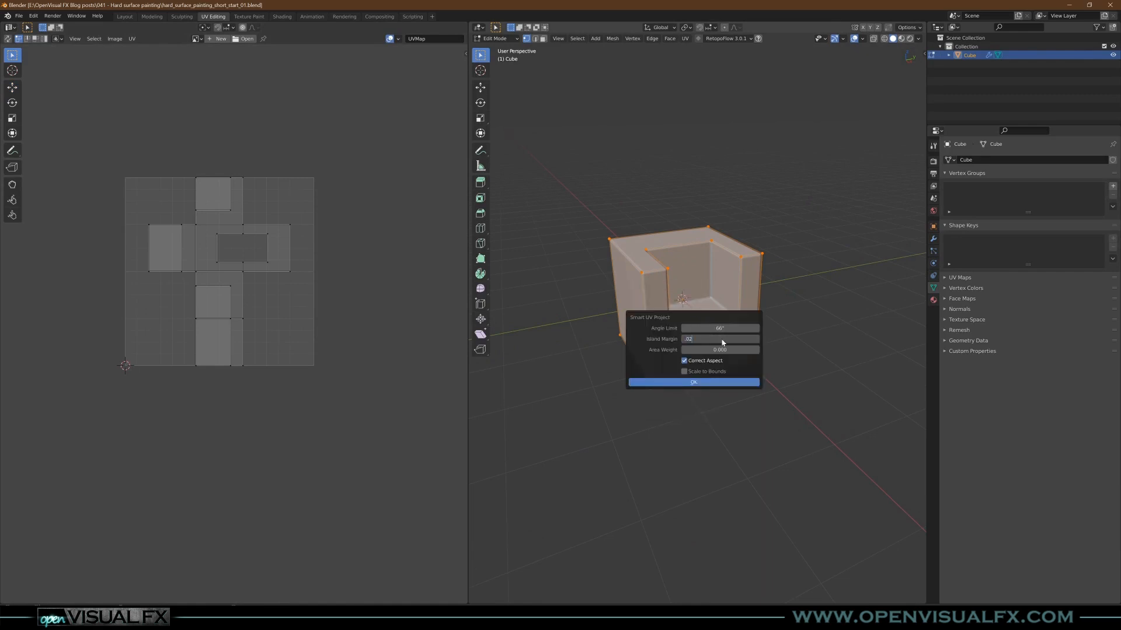
left_click(692, 382)
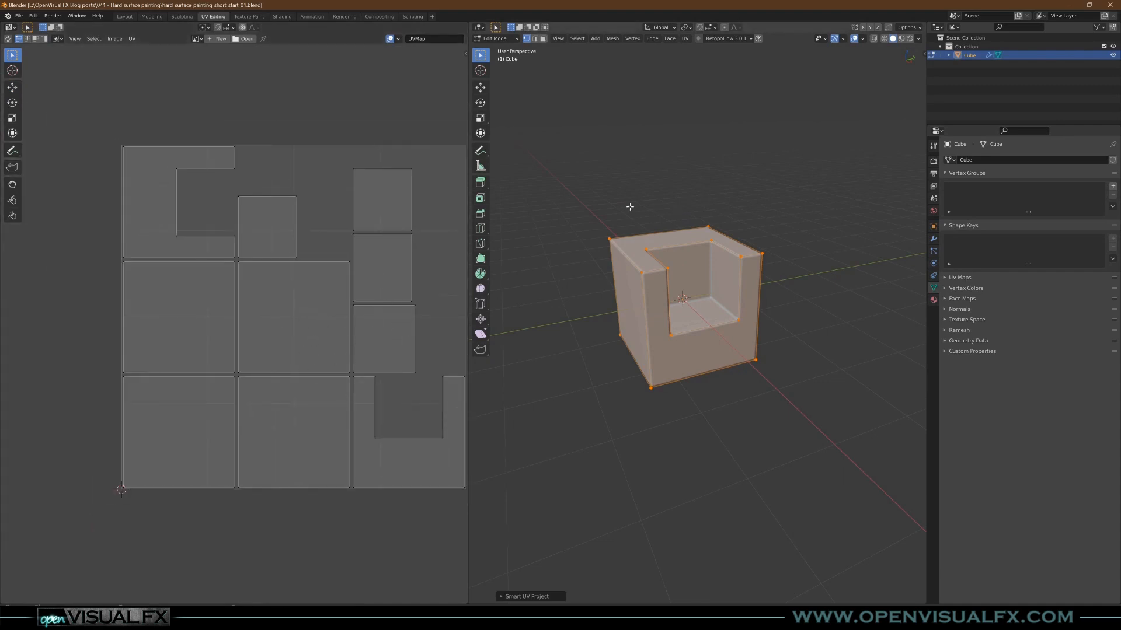
left_click(281, 15)
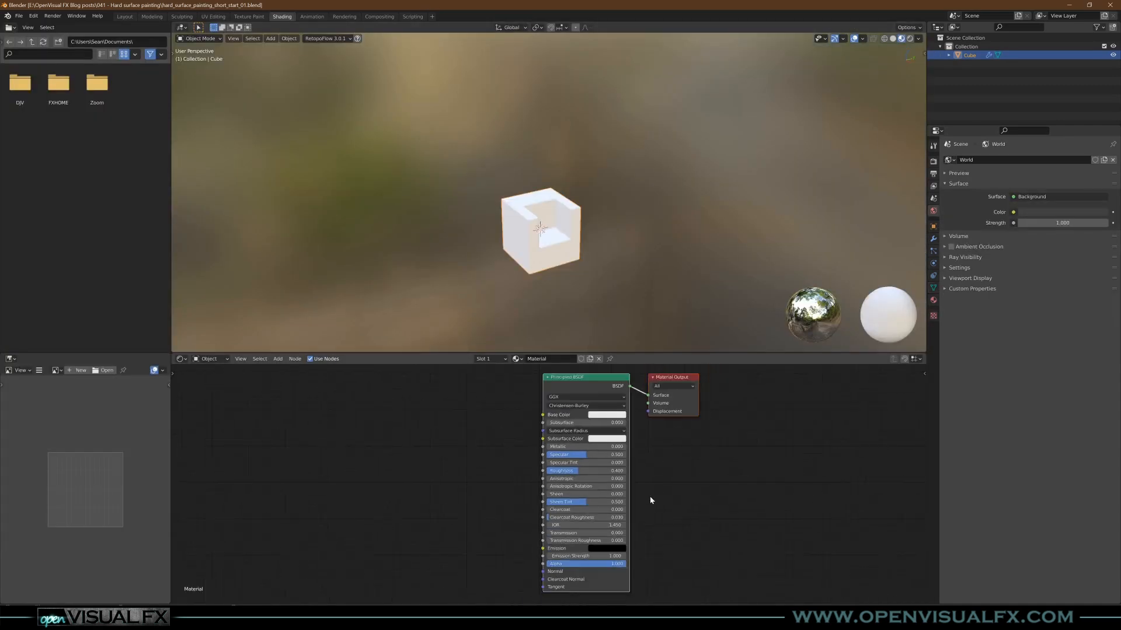
Step: Make one Principled BSDF chrome (Metallic 1, low roughness), the other orange, and blend them with a Mix Shader
left_click_drag(585, 377, 567, 413)
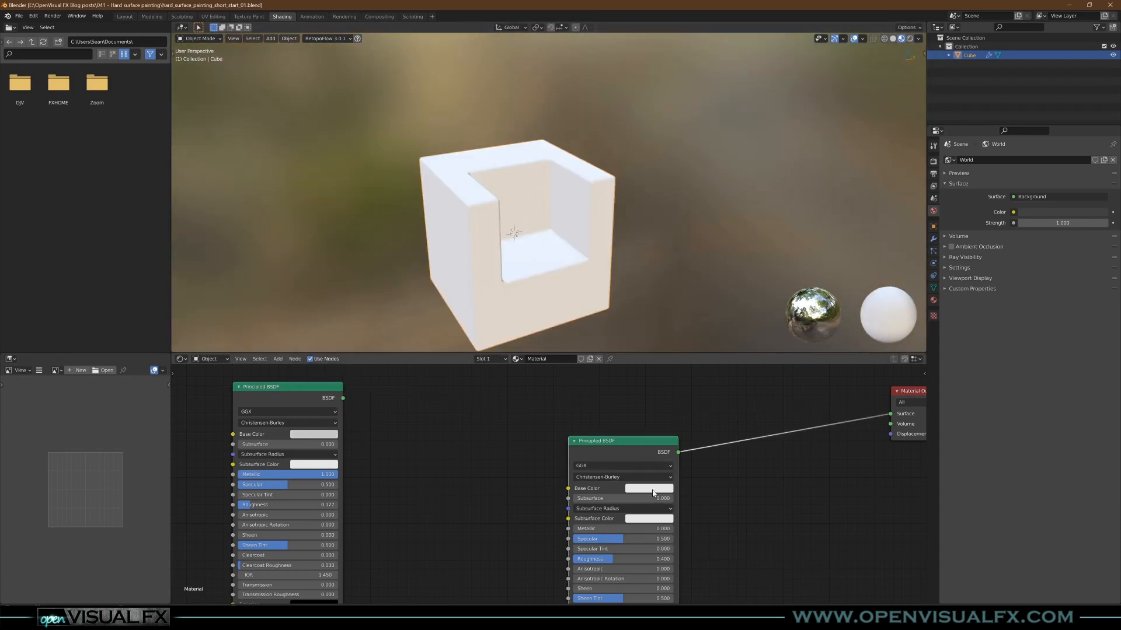
left_click(648, 488)
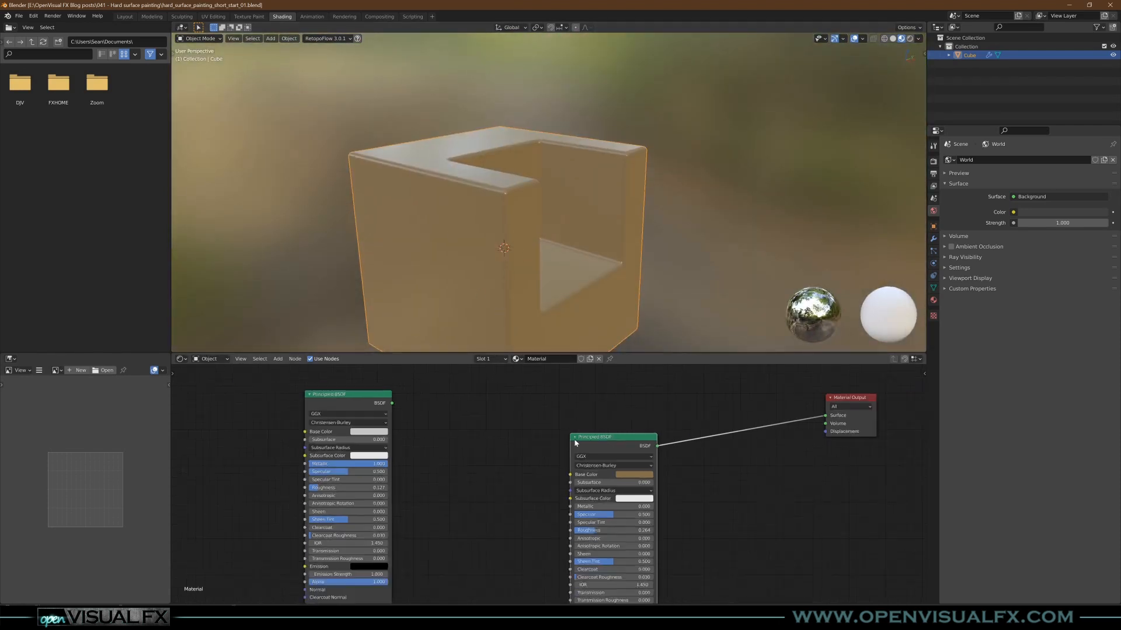
left_click(278, 358)
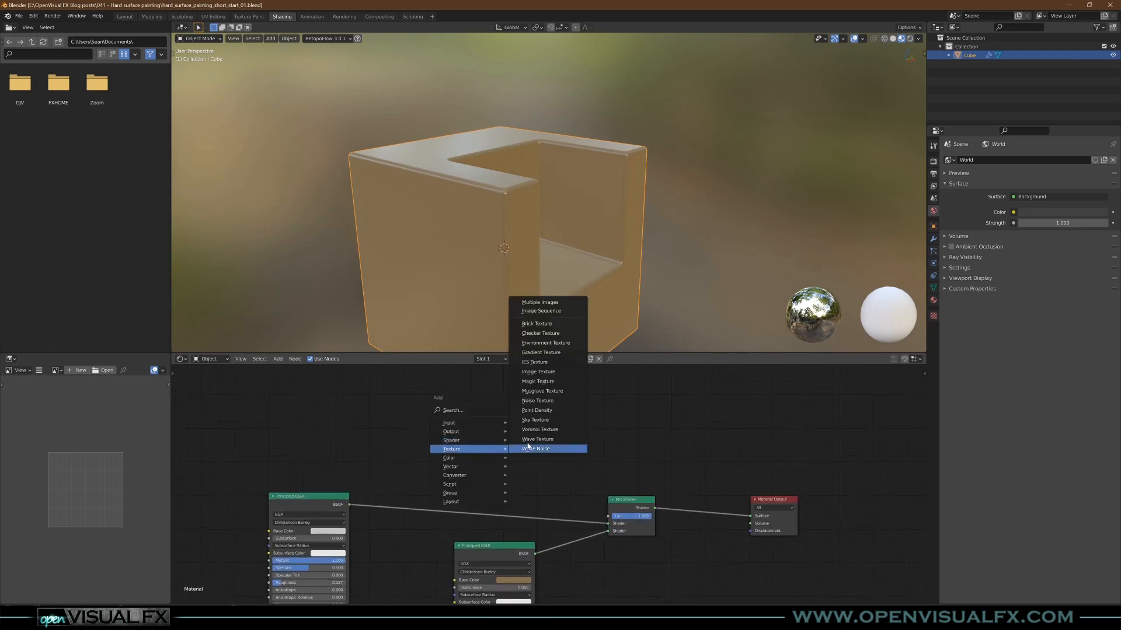
Step: Create a white 4096x4096 'edge wear' image texture and wire its colour into the Mix Shader factor
left_click(537, 371)
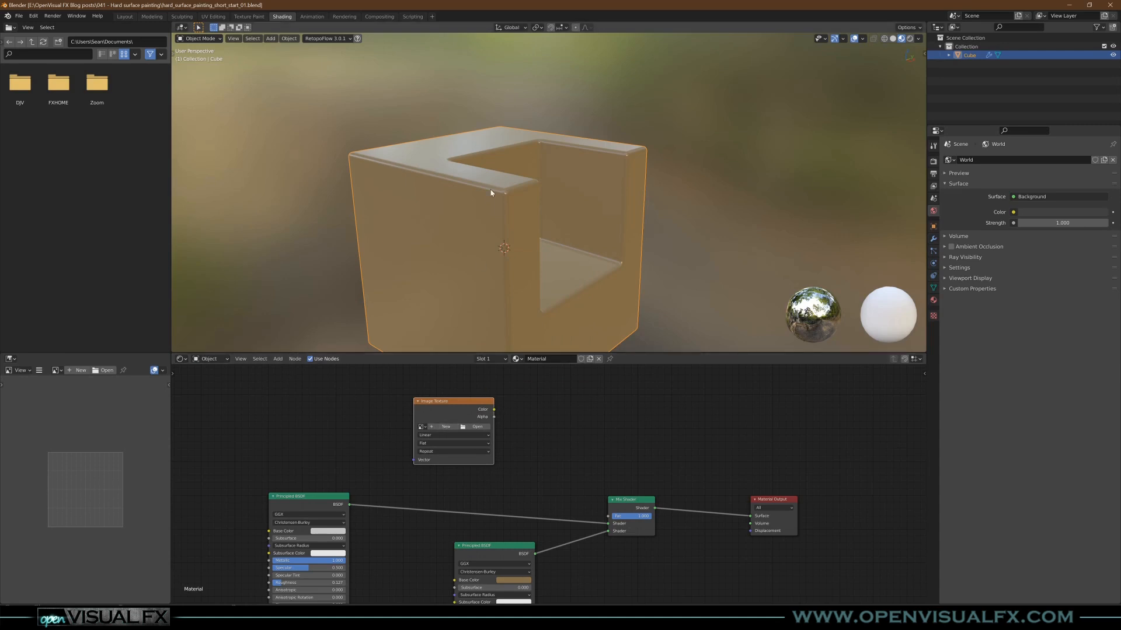
left_click(445, 427)
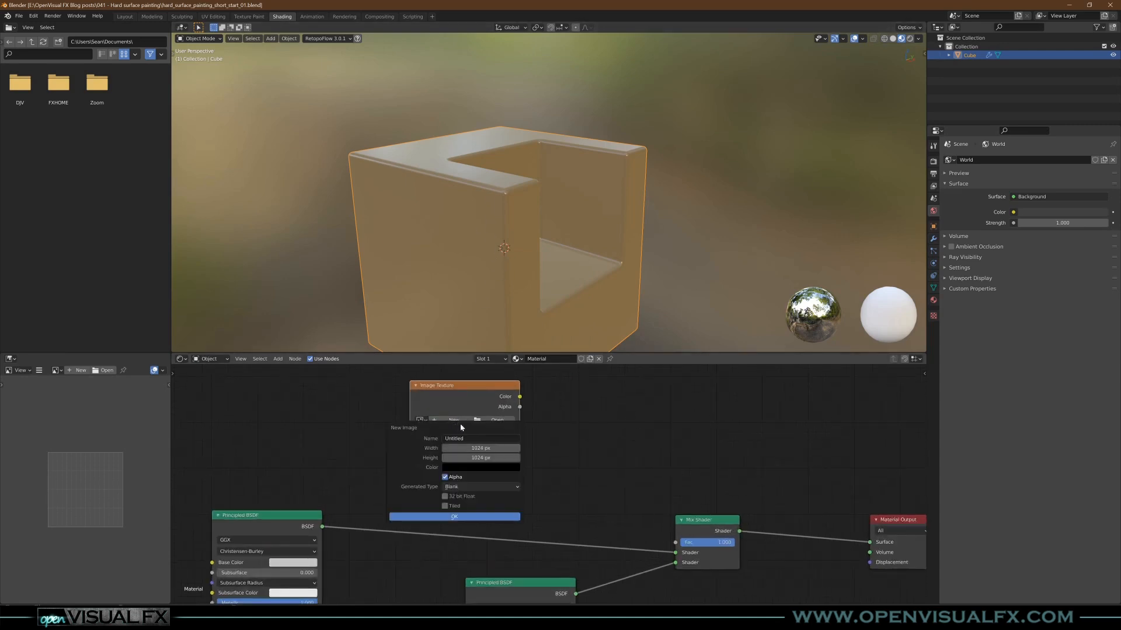
type("edge wear")
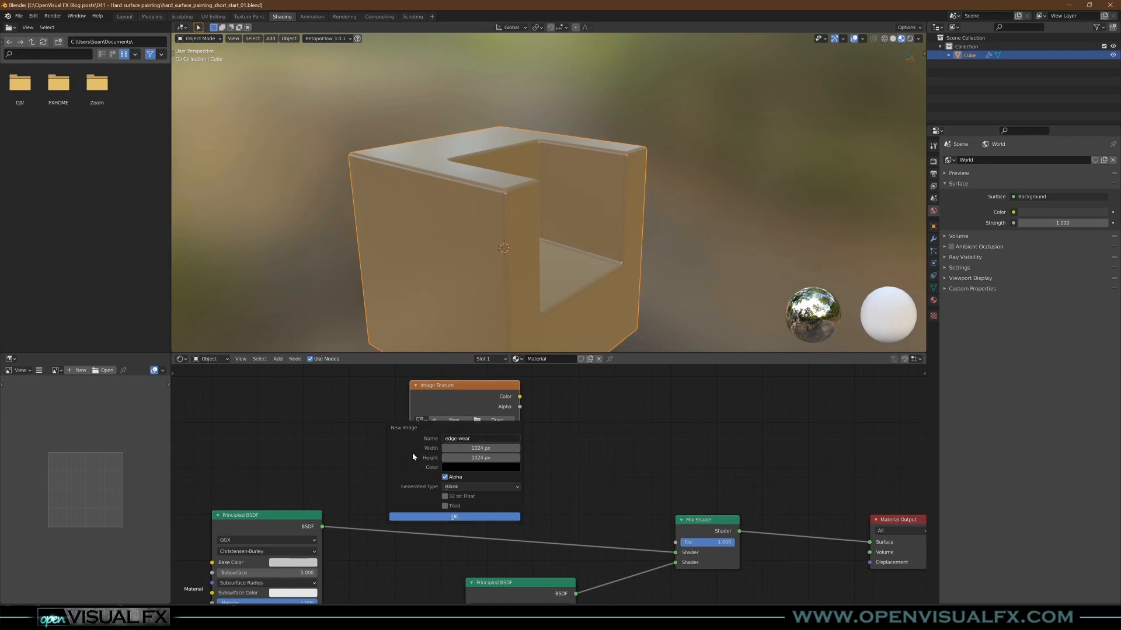
left_click(480, 448)
type("4096")
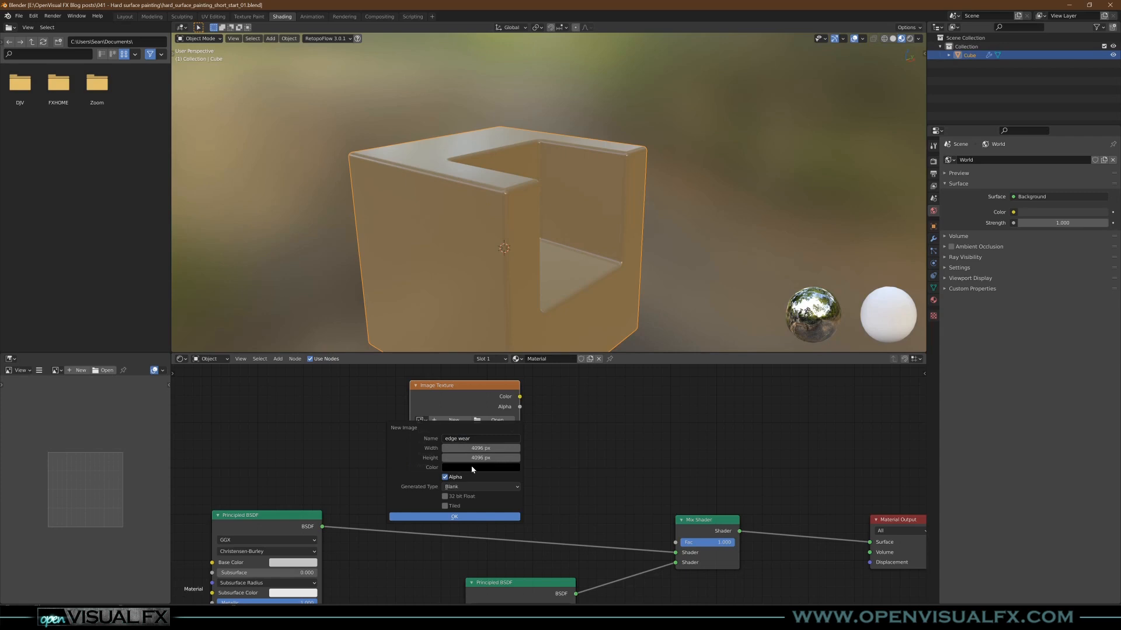
left_click(480, 467)
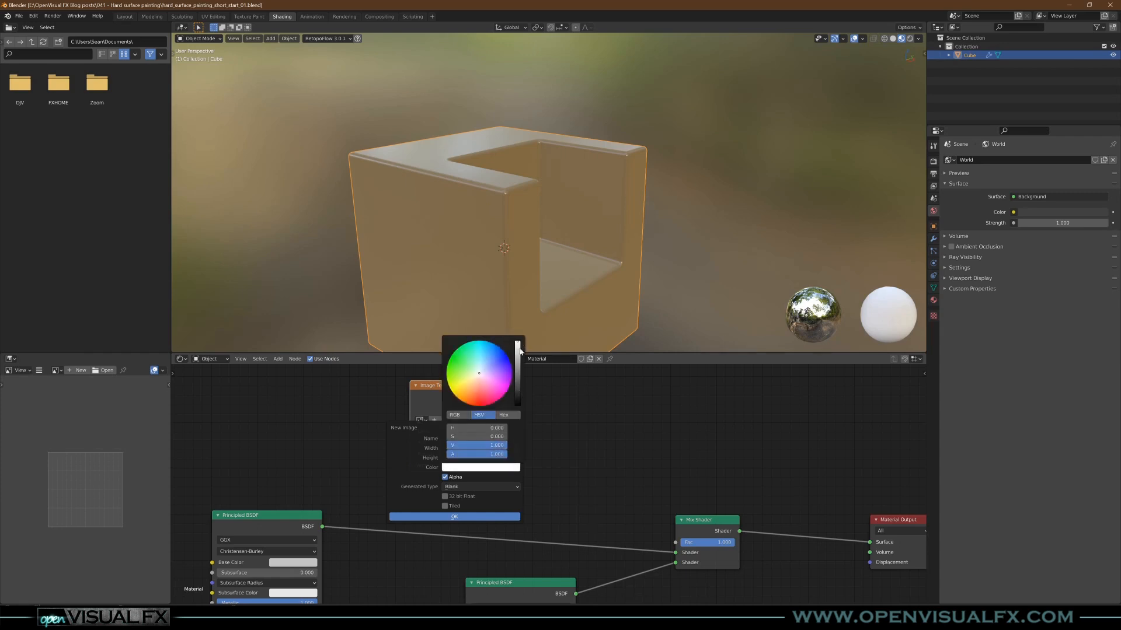
left_click(454, 516)
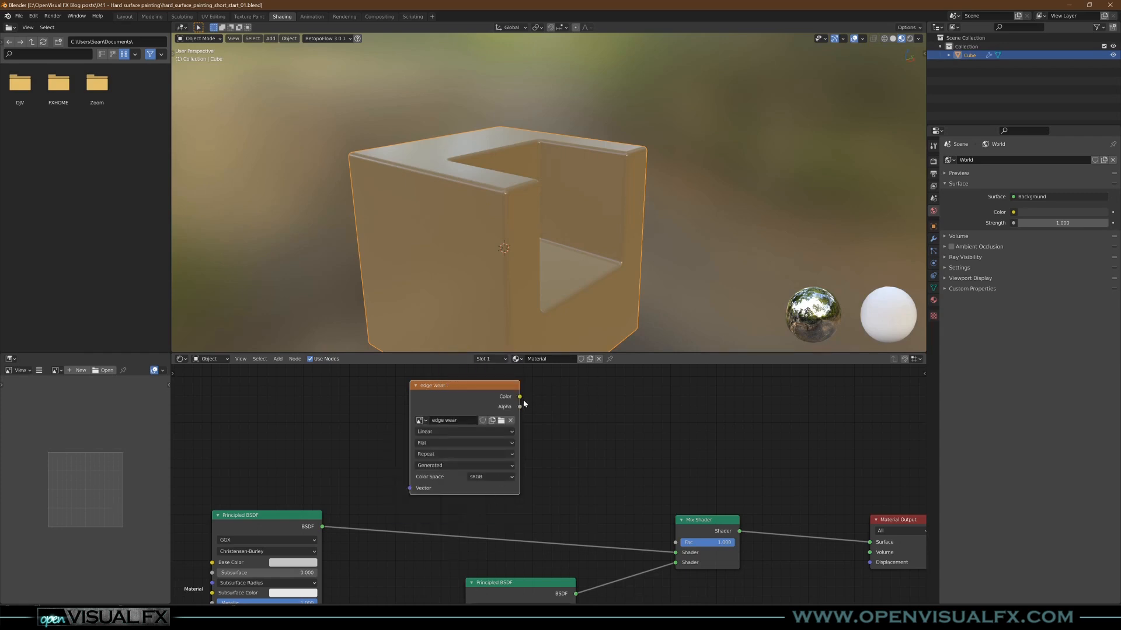
left_click_drag(519, 397, 675, 542)
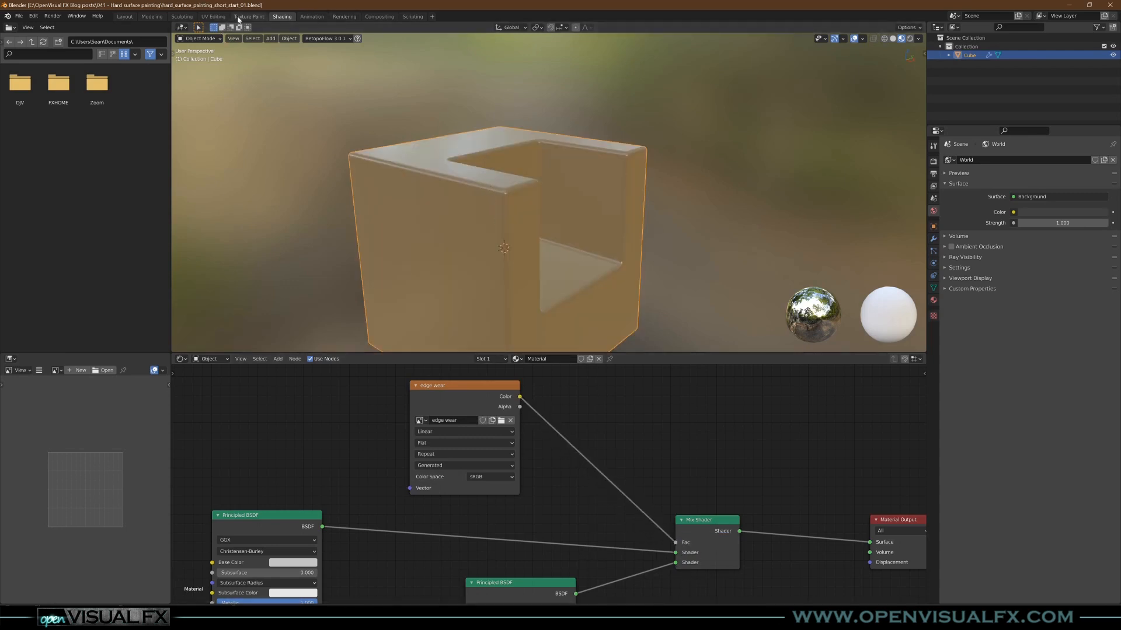
Step: In Texture Paint, brush black along the cube's top corner edge to expose the chrome
left_click(249, 15)
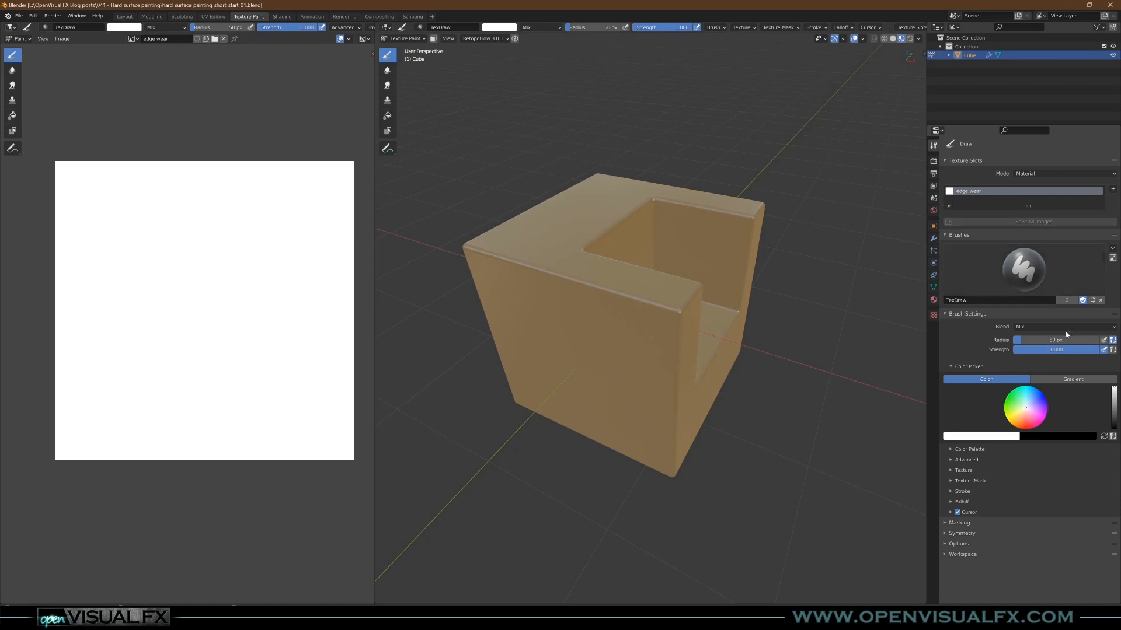
mouse_move(967, 492)
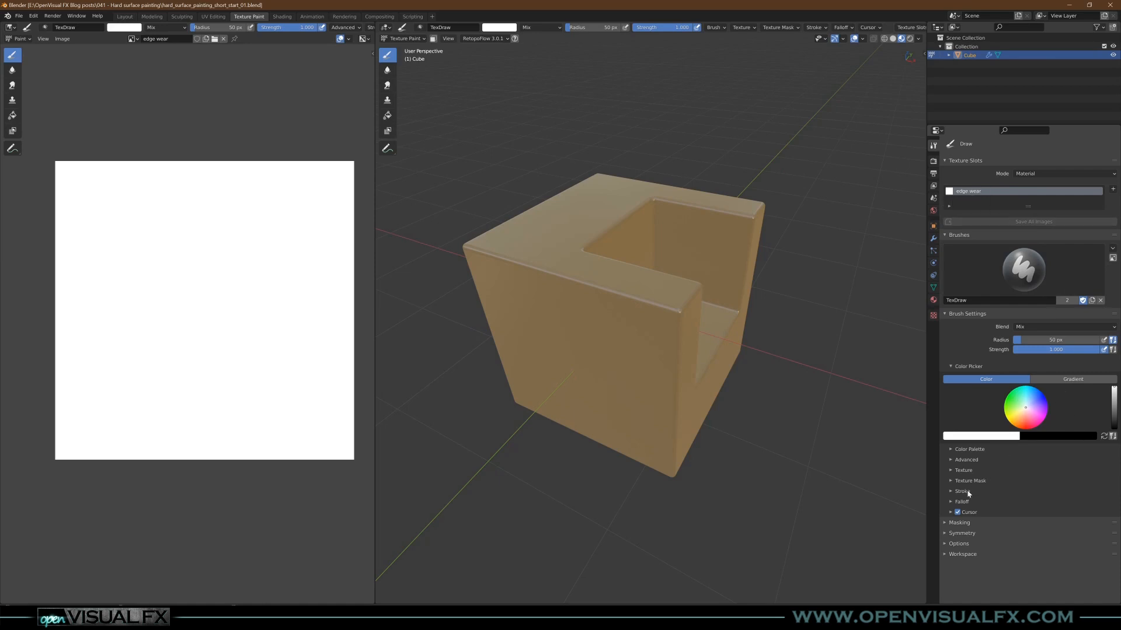
left_click(963, 471)
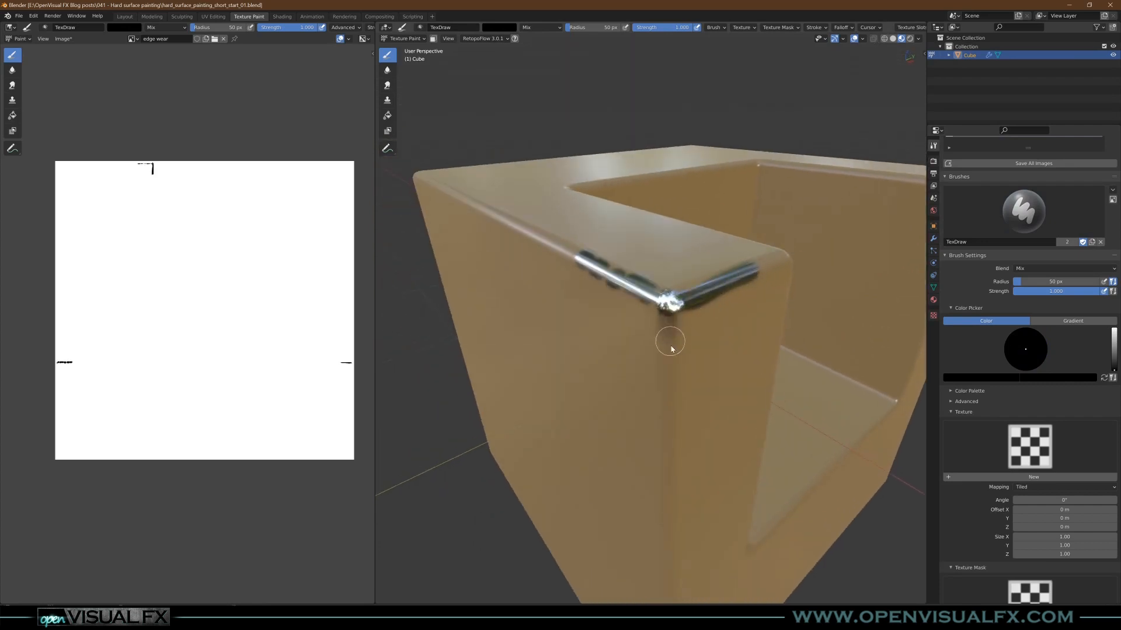
left_click_drag(670, 341, 475, 256)
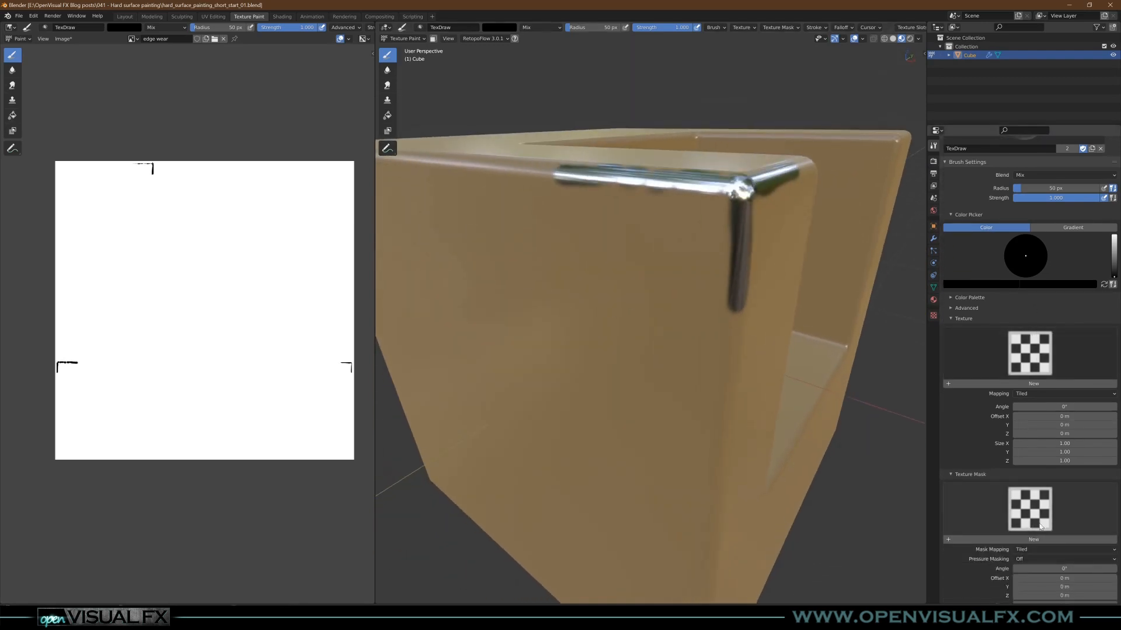
Step: Create a new brush mask texture and set its type to Clouds
left_click(1032, 519)
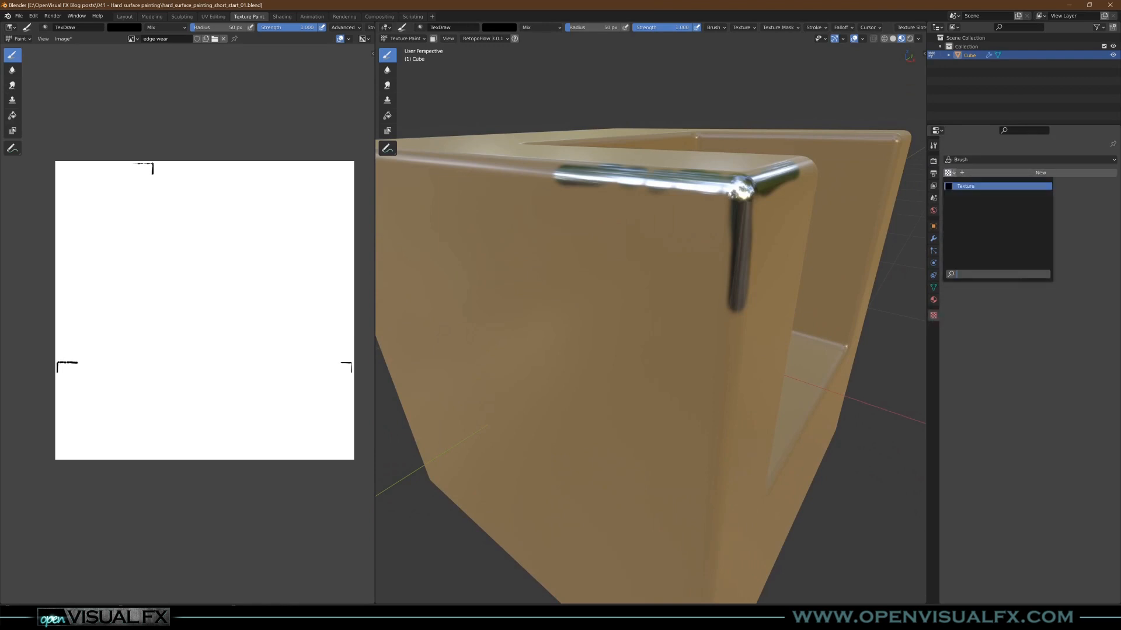
left_click(1043, 185)
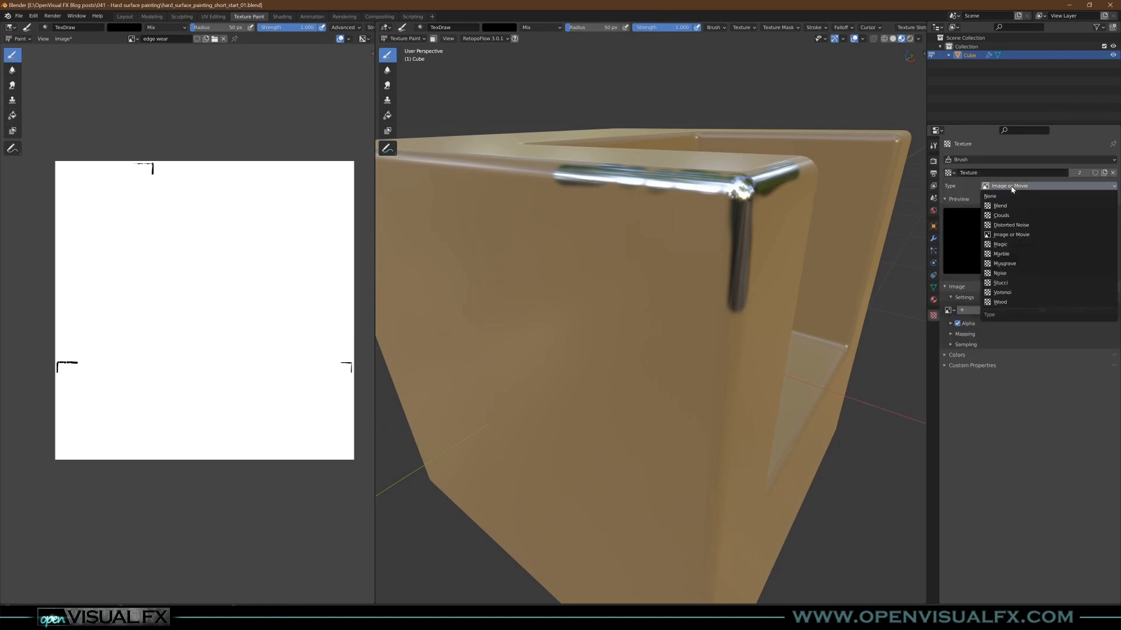
left_click(1001, 214)
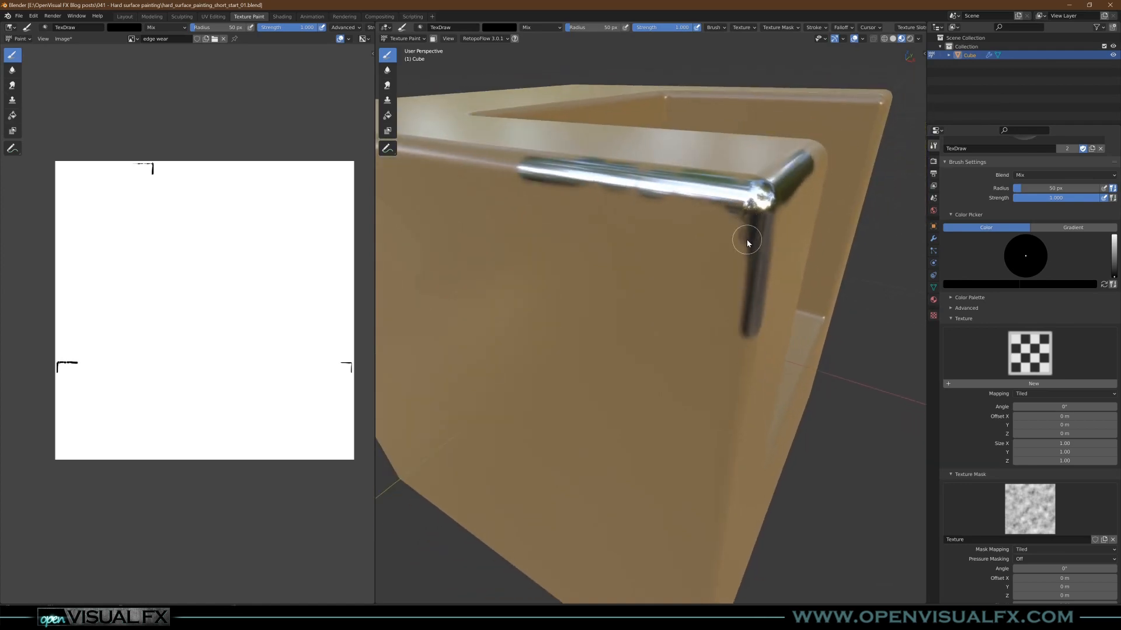
Step: Paint cloud-masked strokes down the corner edge so the chrome wear looks chipped and ragged
left_click_drag(747, 239, 746, 336)
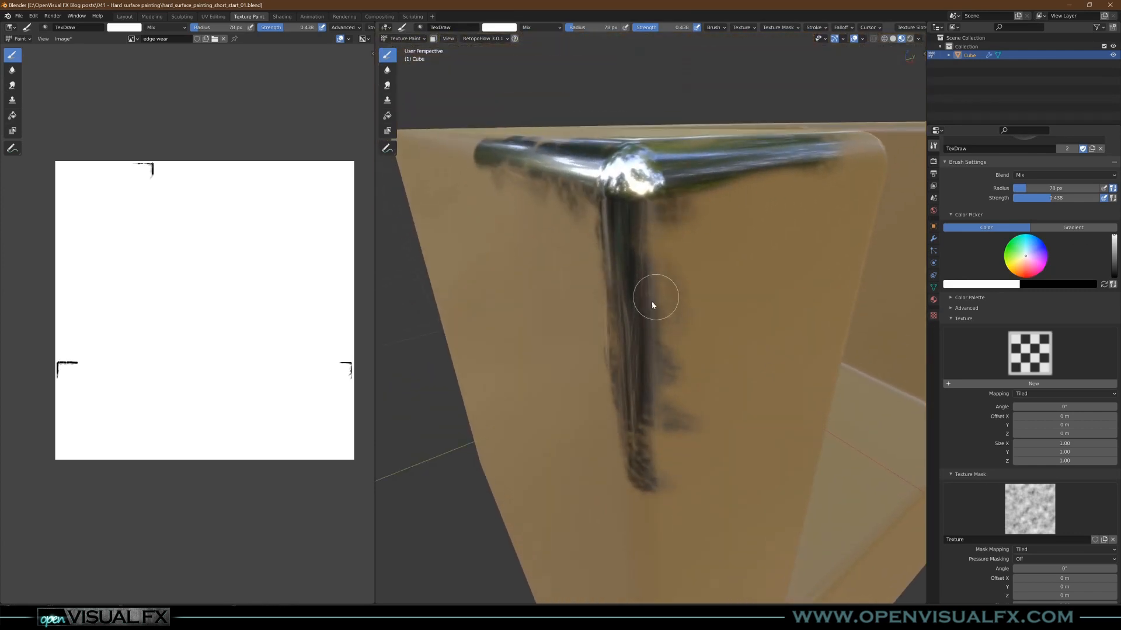
mouse_move(651, 330)
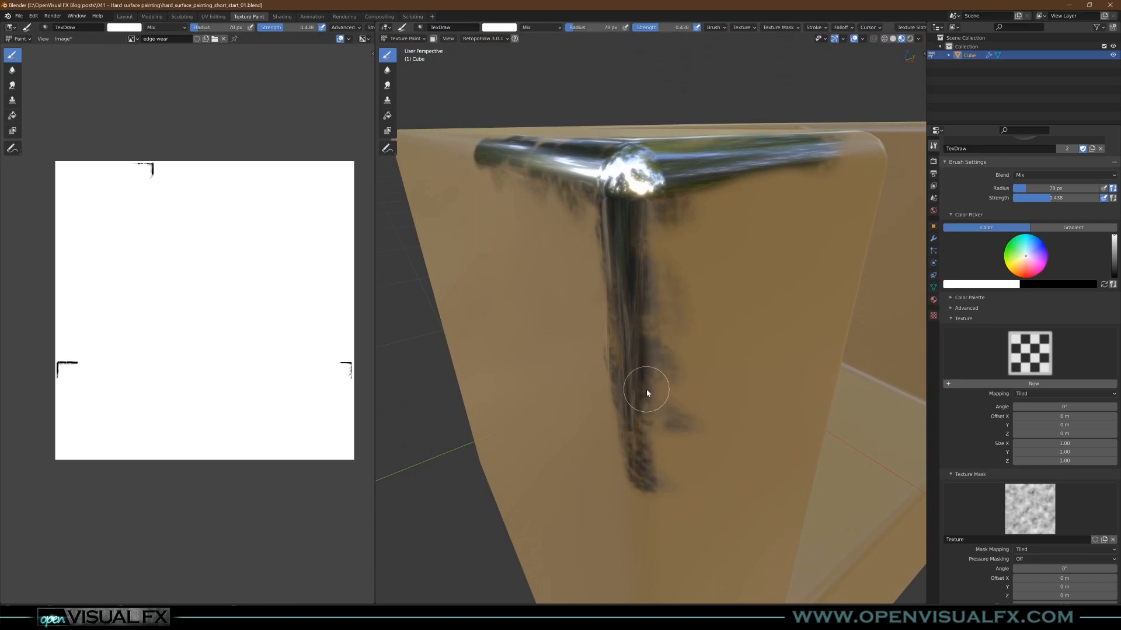
left_click_drag(647, 393, 641, 315)
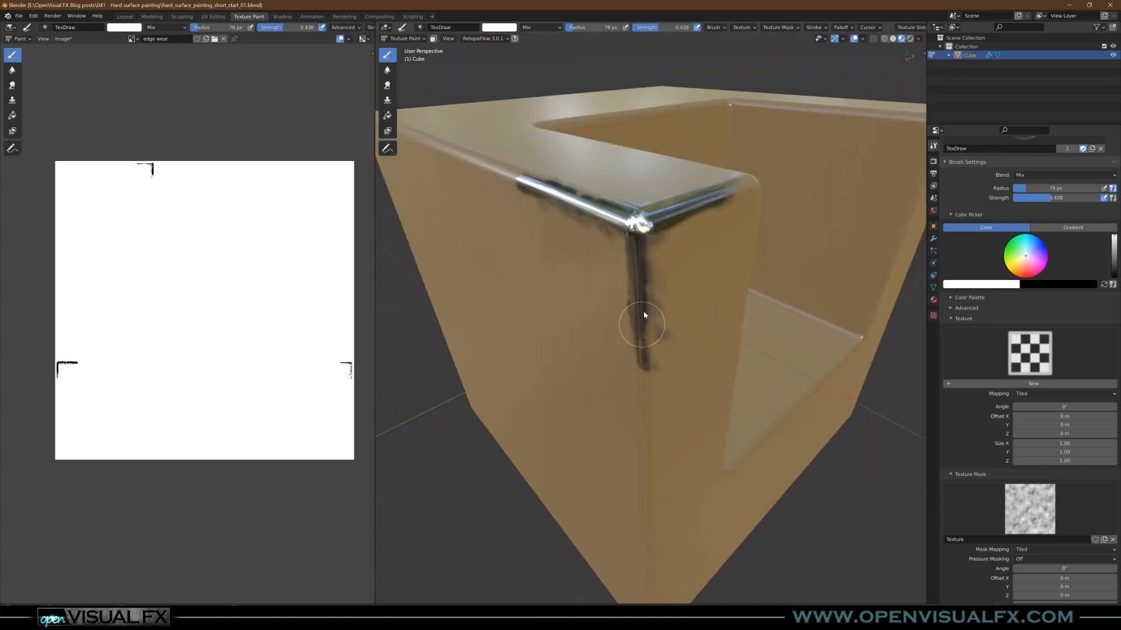
left_click(282, 15)
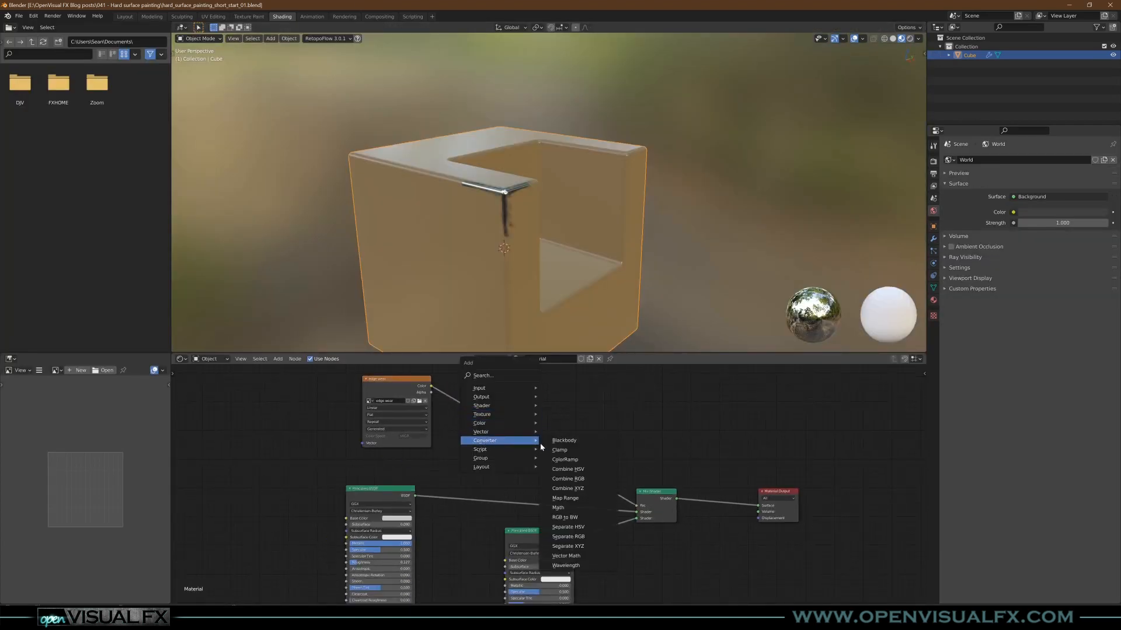
Step: Insert a ColorRamp between the edge wear texture and Mix factor and slide its black stop to tighten the wear
left_click(565, 460)
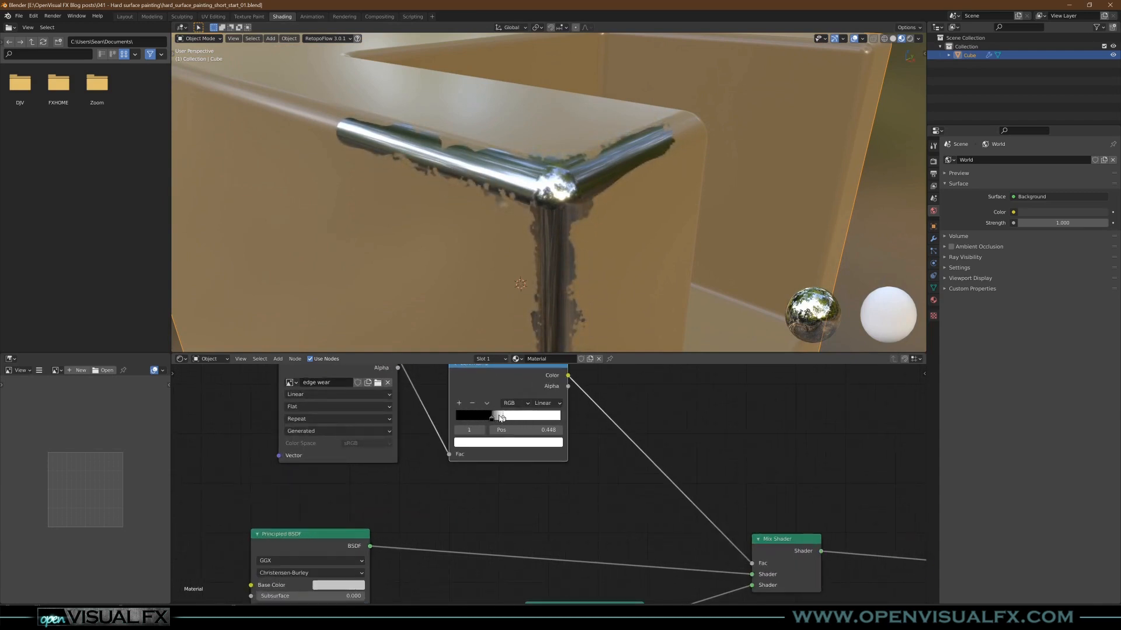
left_click_drag(499, 416, 502, 418)
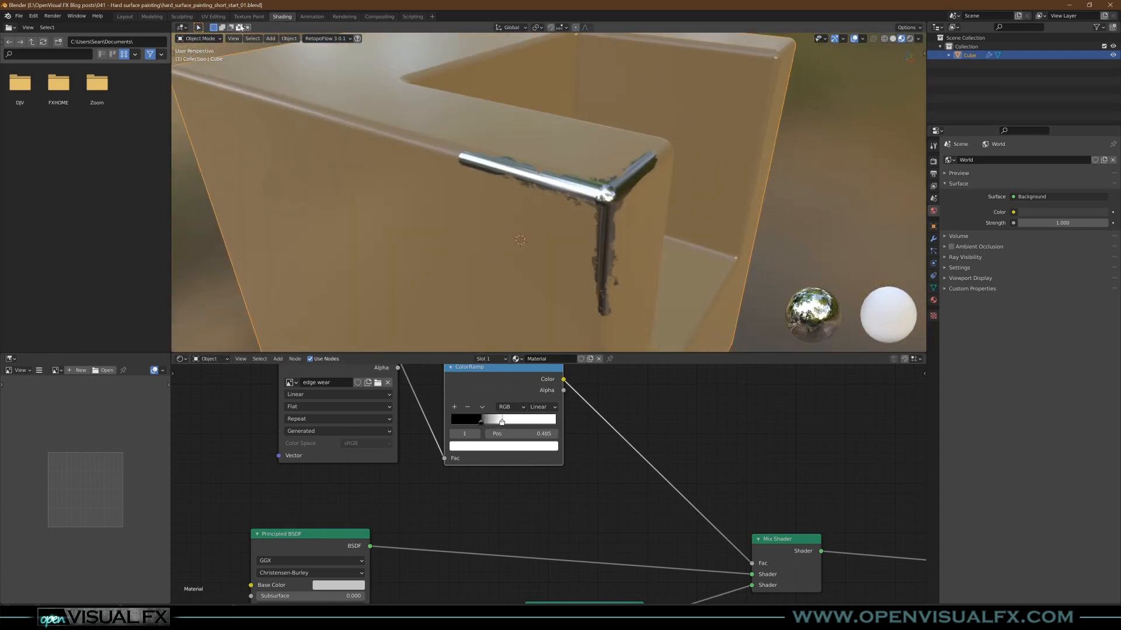
left_click(248, 15)
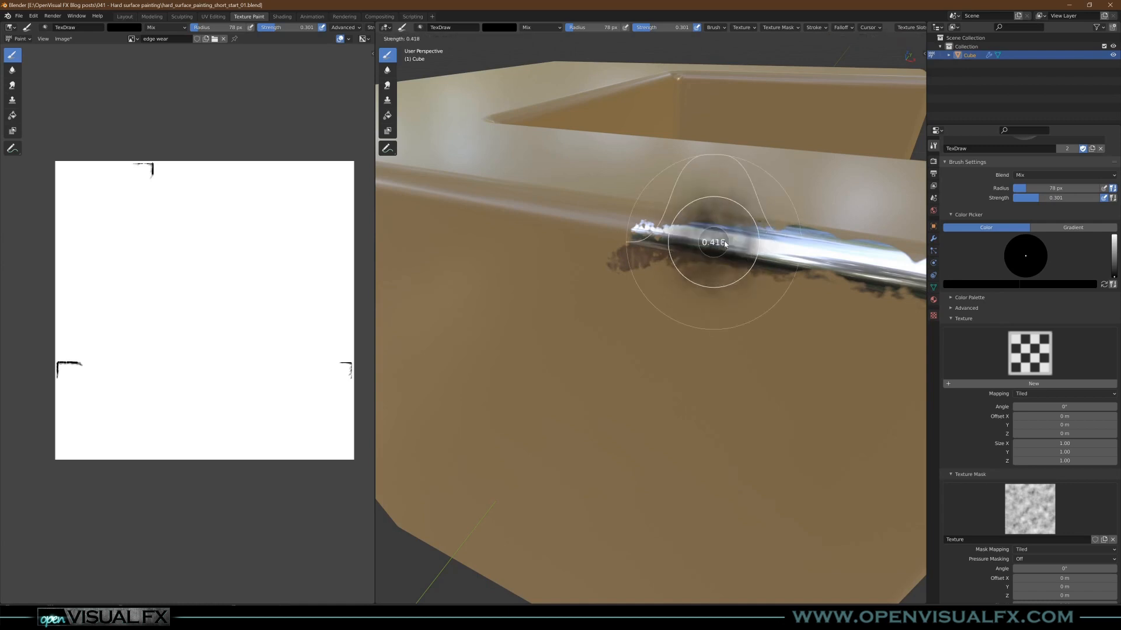
Step: At adjusted strength, paint black wear along both top edges, then trim excess near the corner with white
left_click_drag(715, 241, 537, 216)
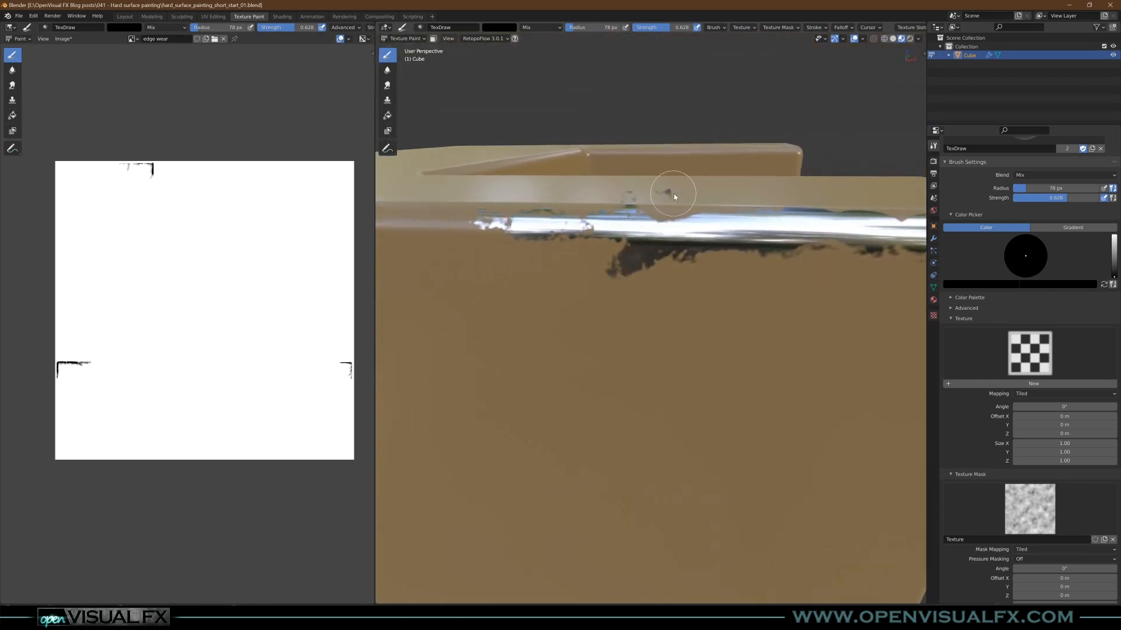
left_click_drag(674, 196, 690, 260)
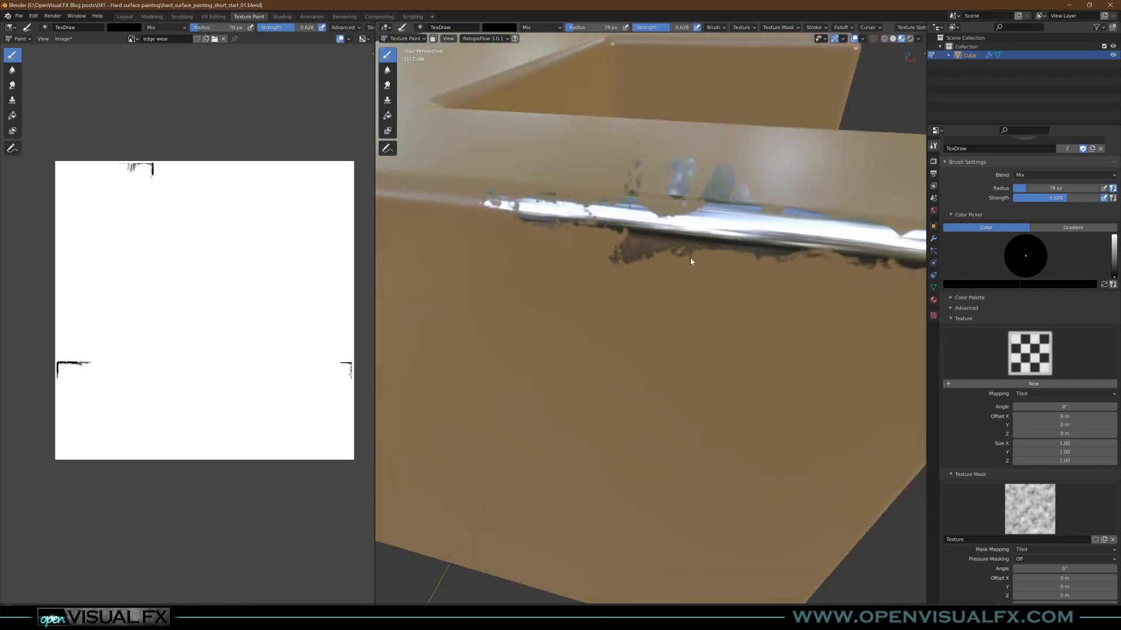
left_click_drag(690, 260, 586, 342)
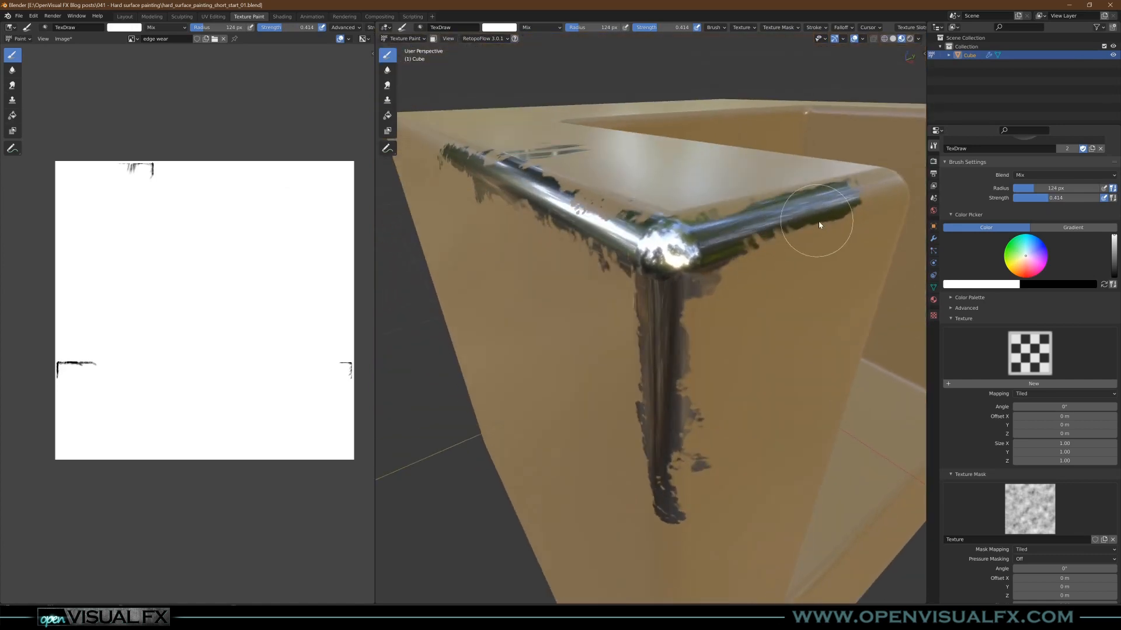
left_click_drag(819, 225, 677, 311)
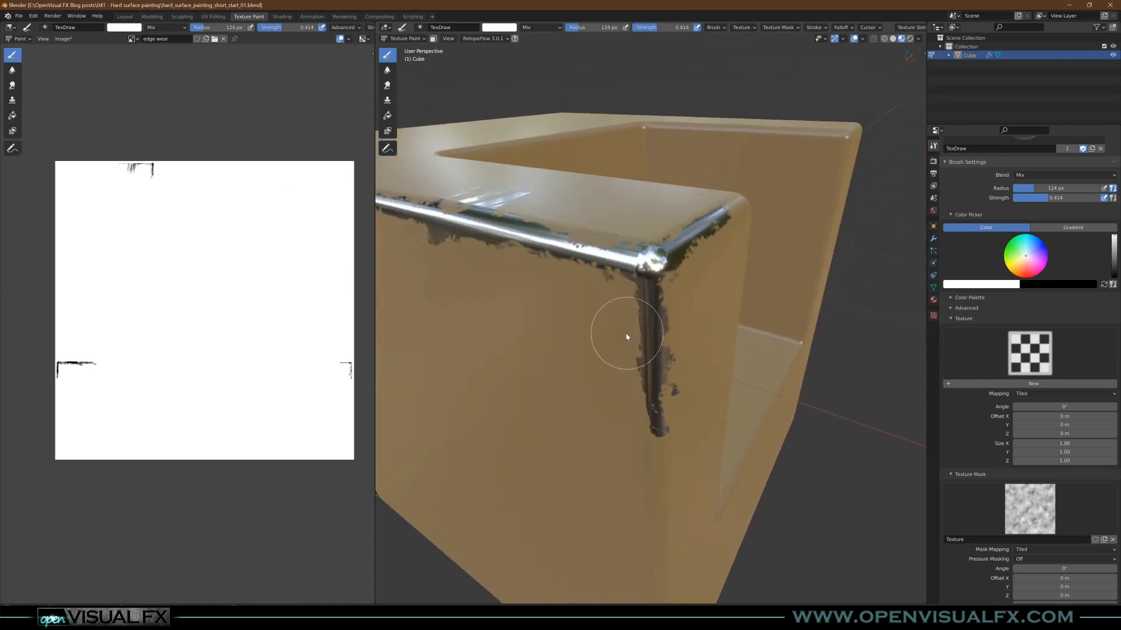
left_click(281, 15)
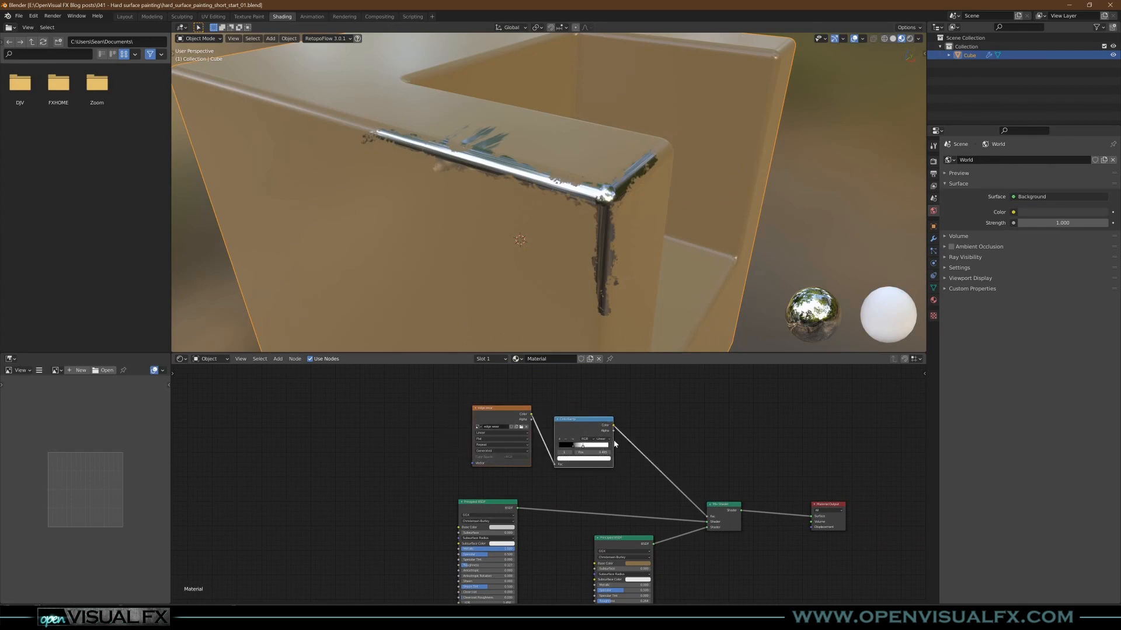
Step: Connect a Bump node's Normal output into the Principled BSDF Normal socket
left_click_drag(584, 440, 401, 425)
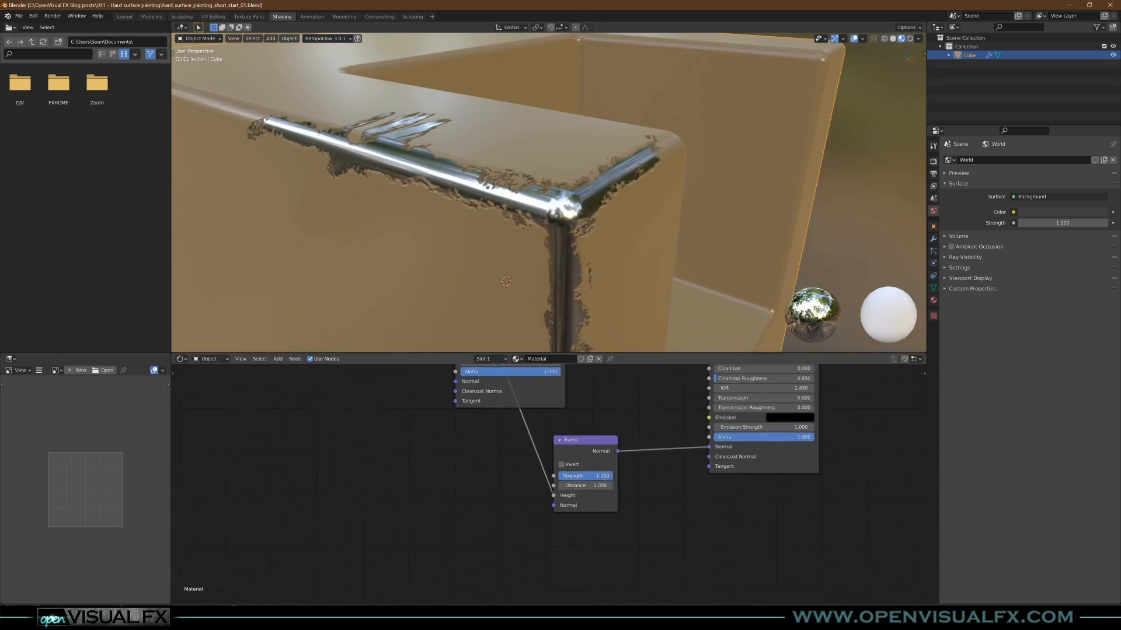
Step: Create a grey 32-bit Float 4096-pixel 'bump' image texture feeding the Bump node's Height
left_click_drag(571, 441, 598, 438)
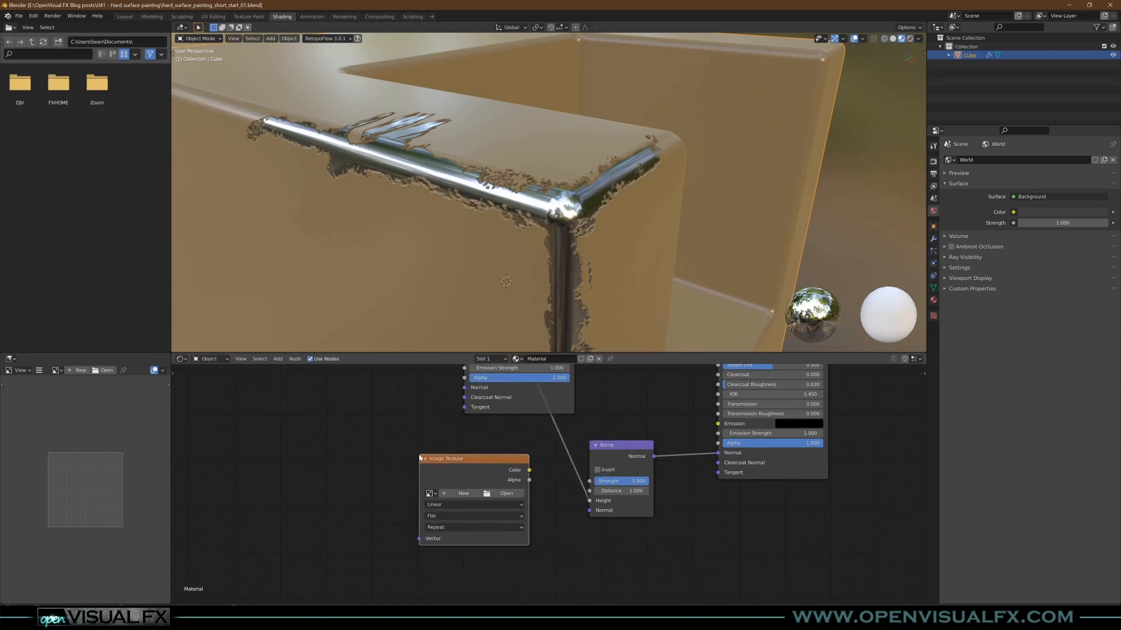
left_click(464, 492)
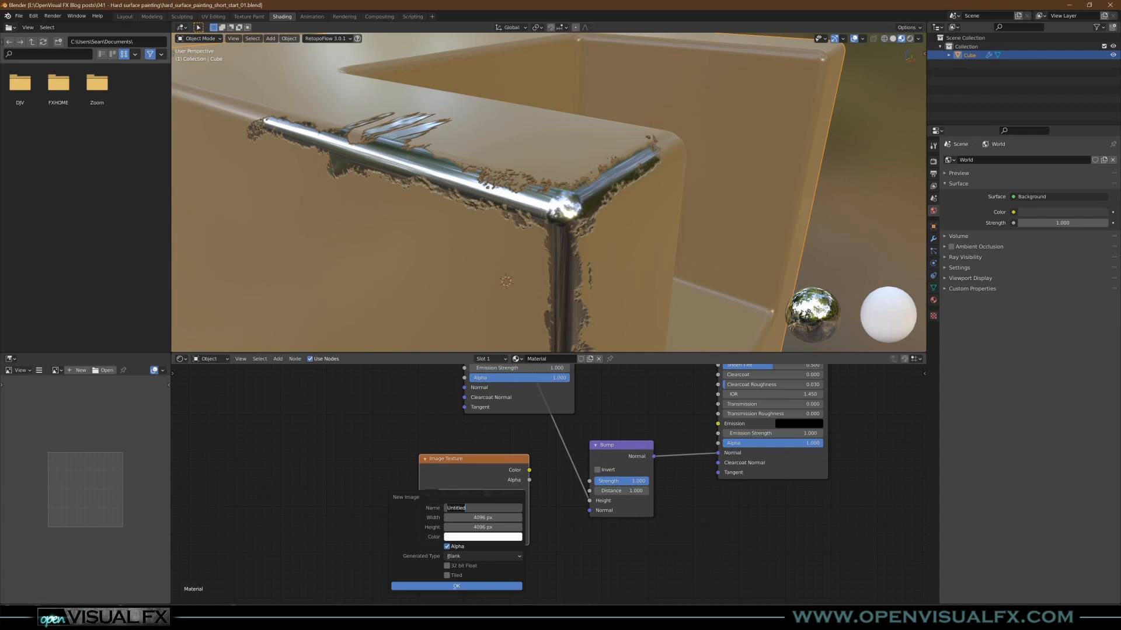
type("bump")
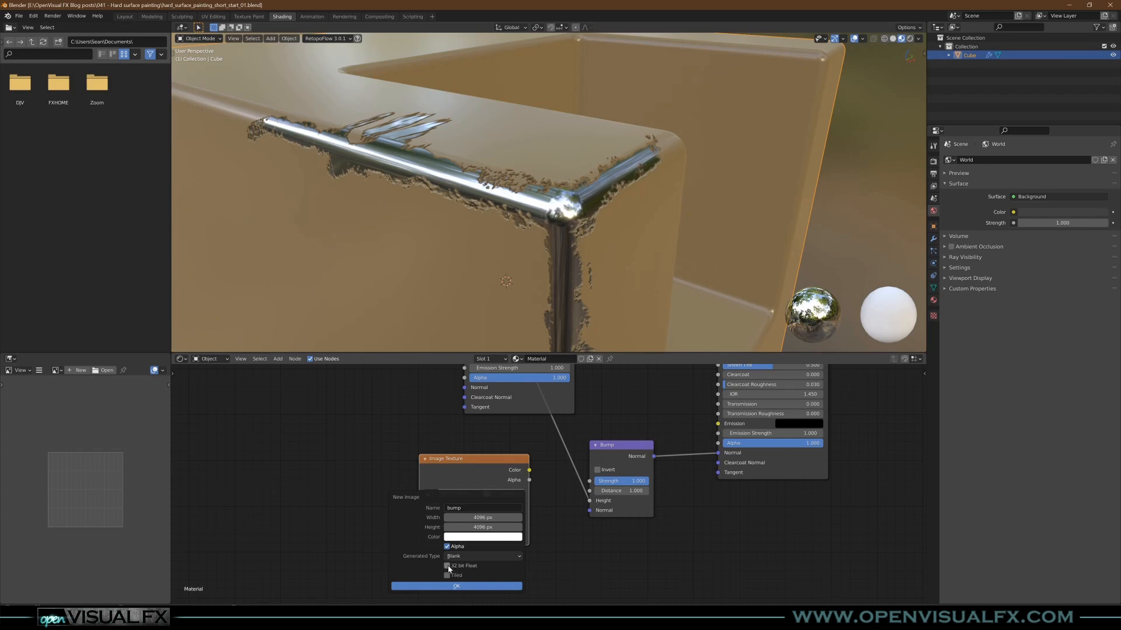
left_click(447, 567)
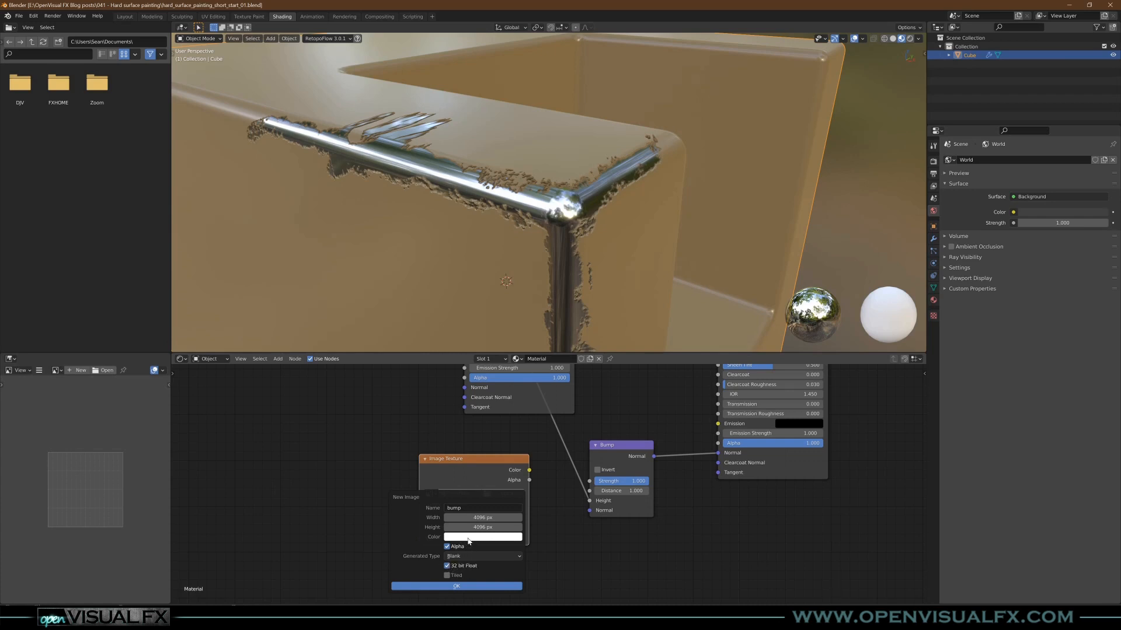
left_click(482, 537)
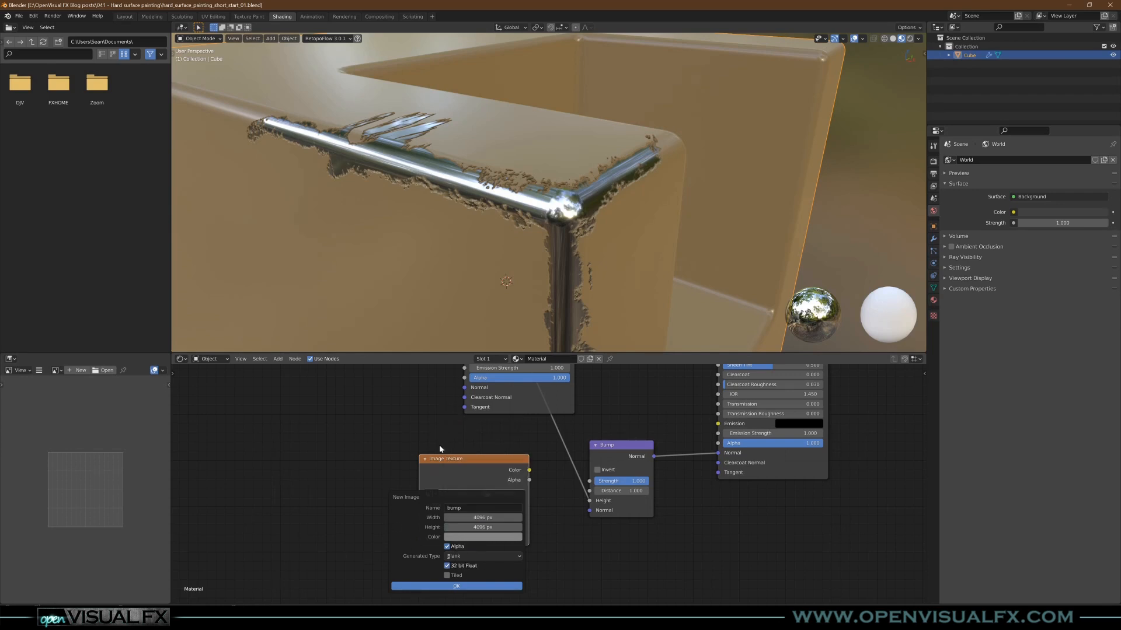
left_click(457, 586)
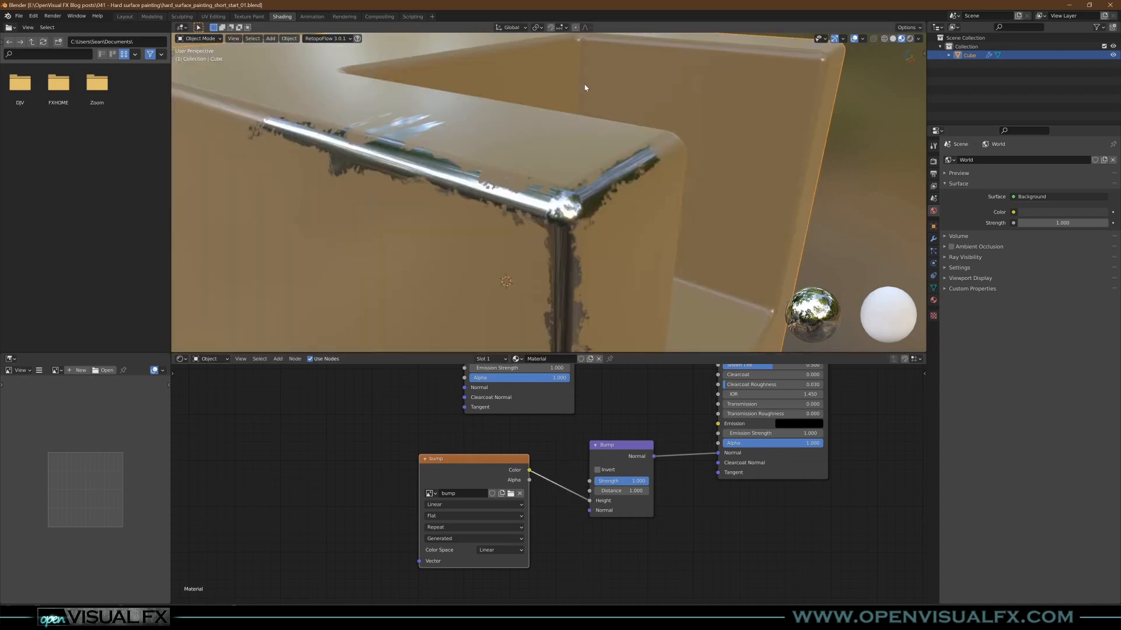
left_click(248, 15)
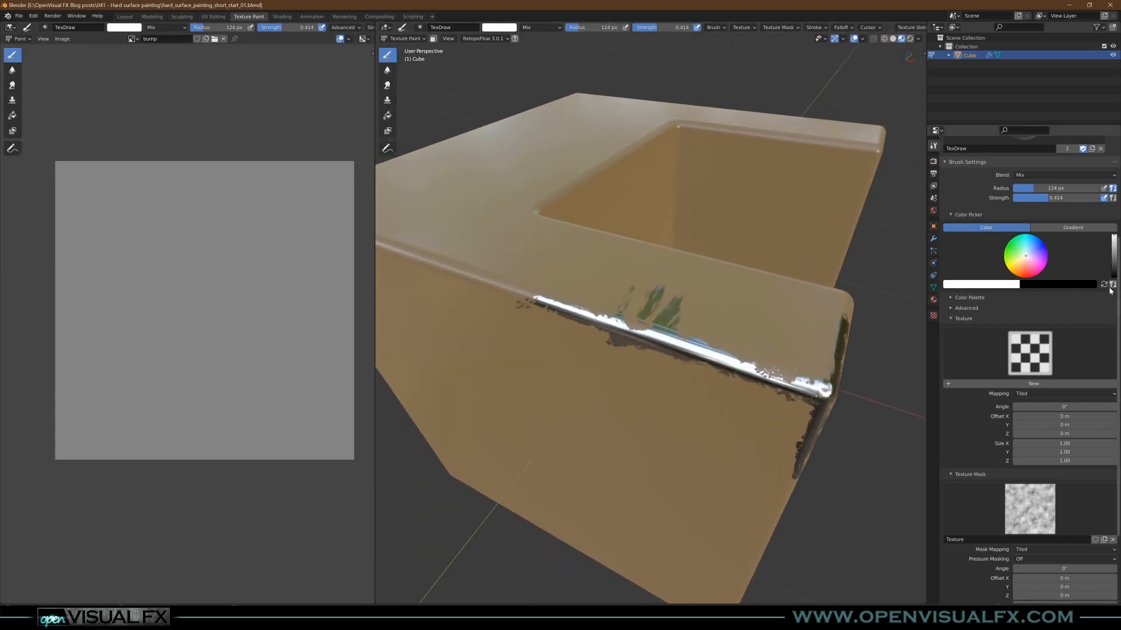
mouse_move(1110, 541)
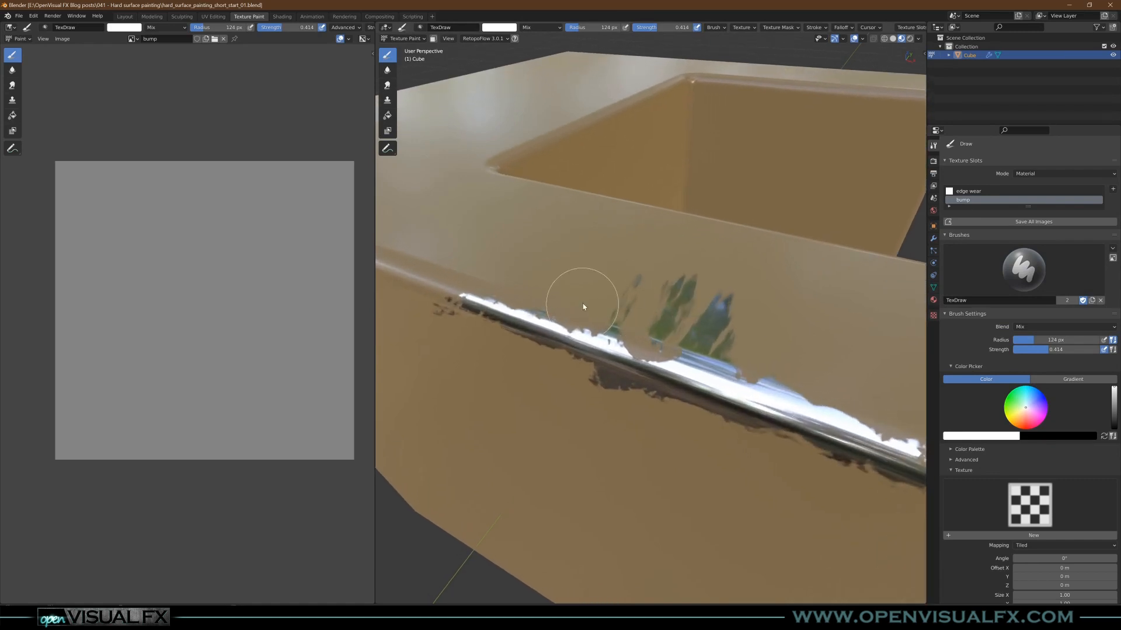
Step: With reduced brush strength, paint subtle bump strokes and dents along the cube's top edge
left_click_drag(583, 307, 532, 282)
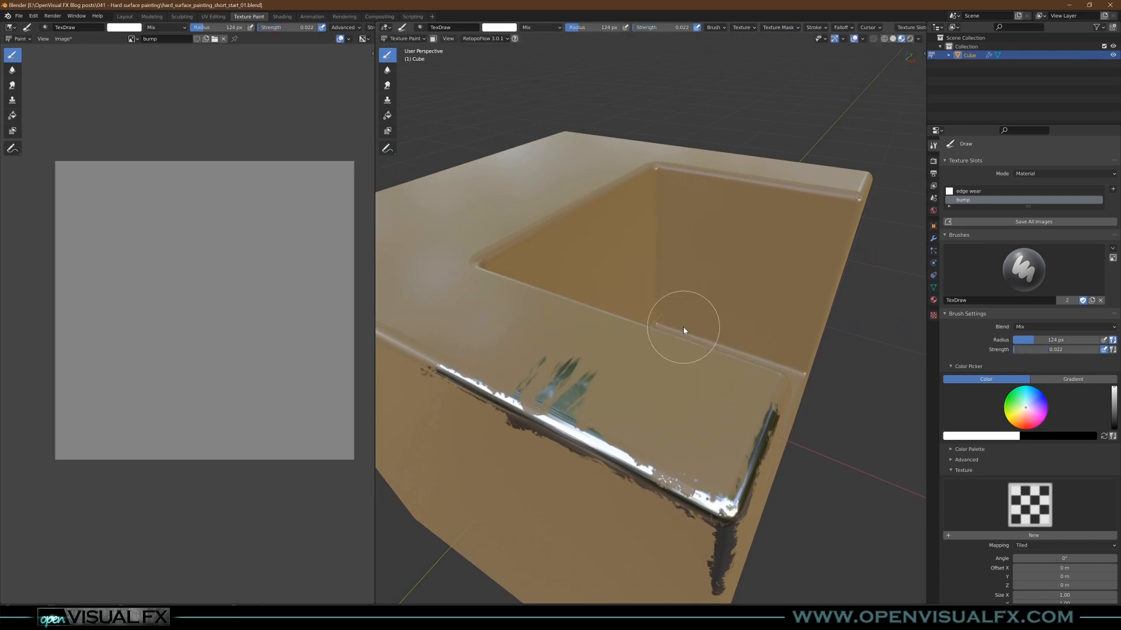
left_click_drag(683, 329, 481, 322)
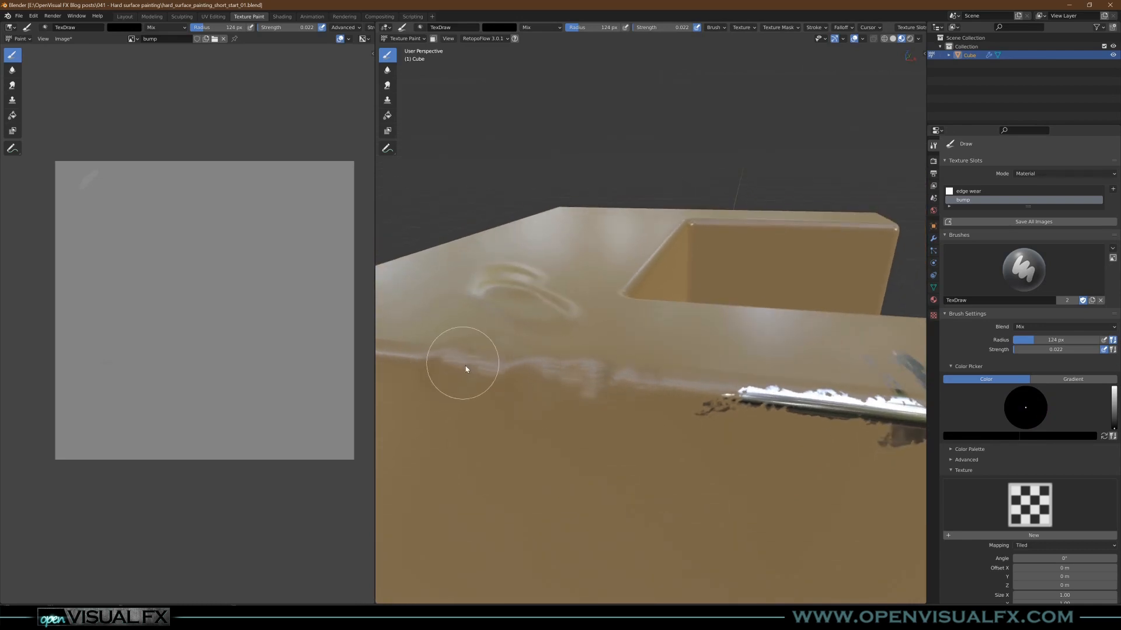
left_click_drag(465, 365, 676, 361)
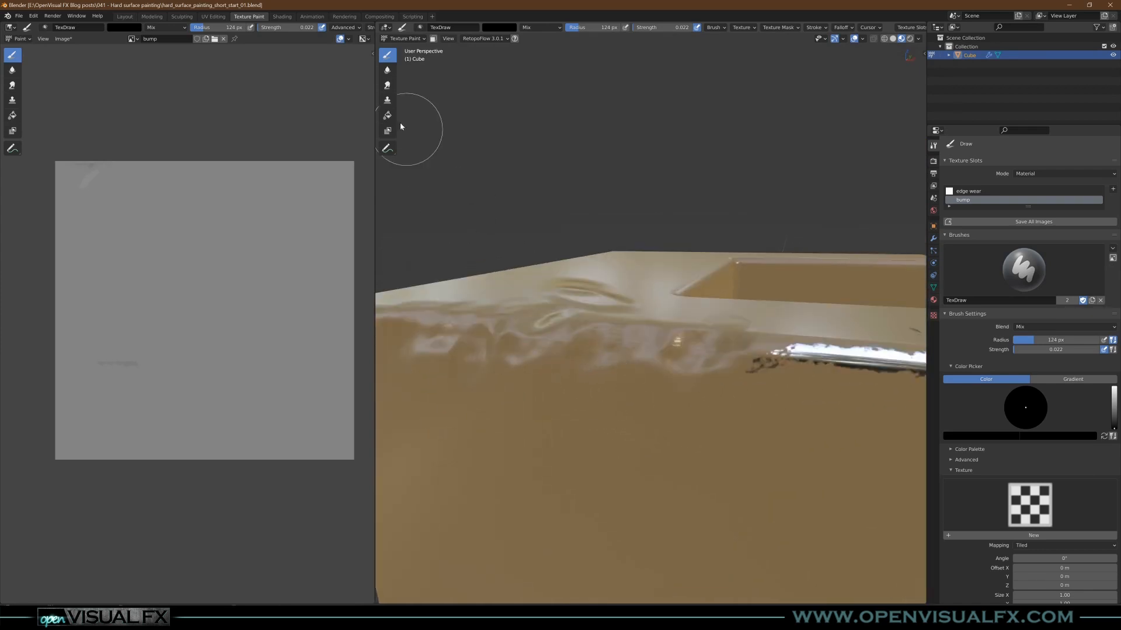
Step: Smear the painted bump strokes into softer streaks, then view the whole cube
left_click(11, 85)
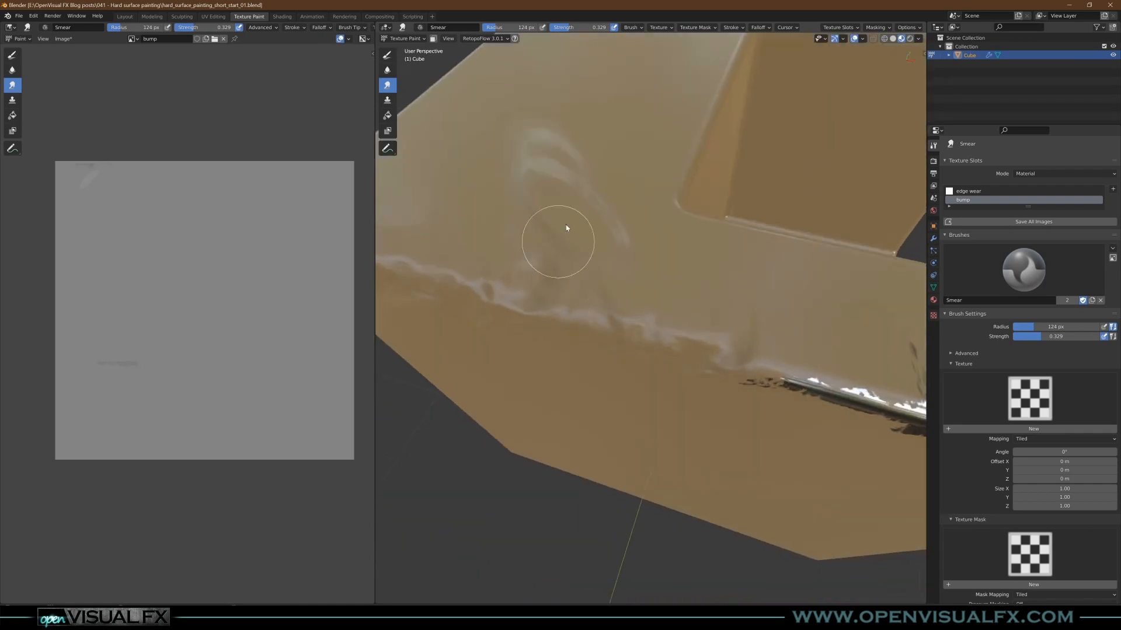
left_click_drag(567, 228, 565, 144)
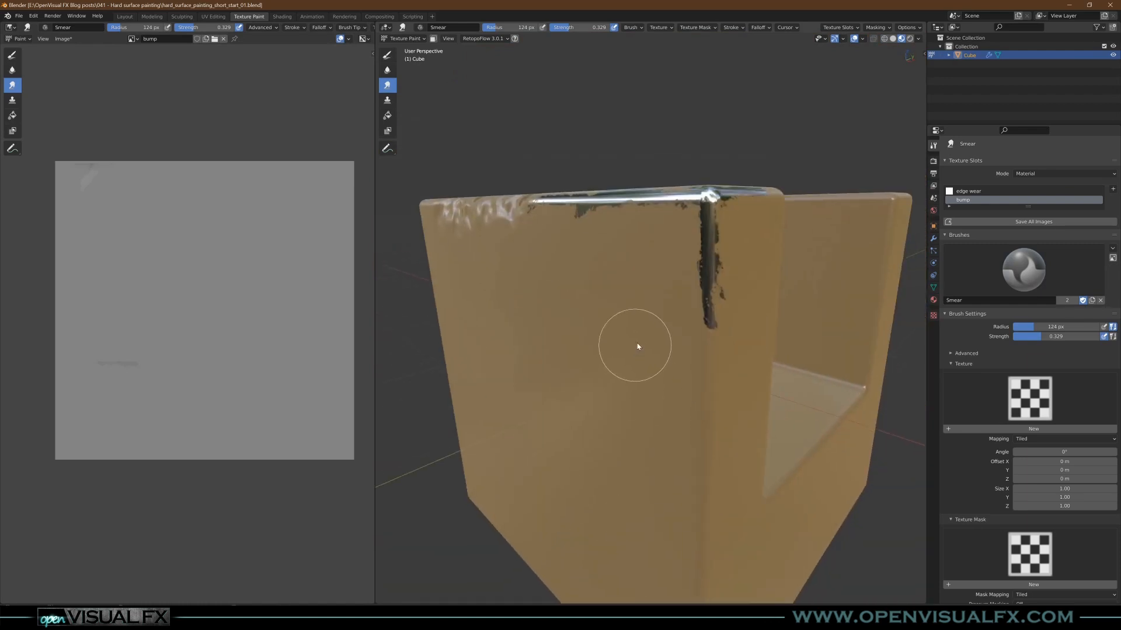
left_click_drag(637, 347, 645, 436)
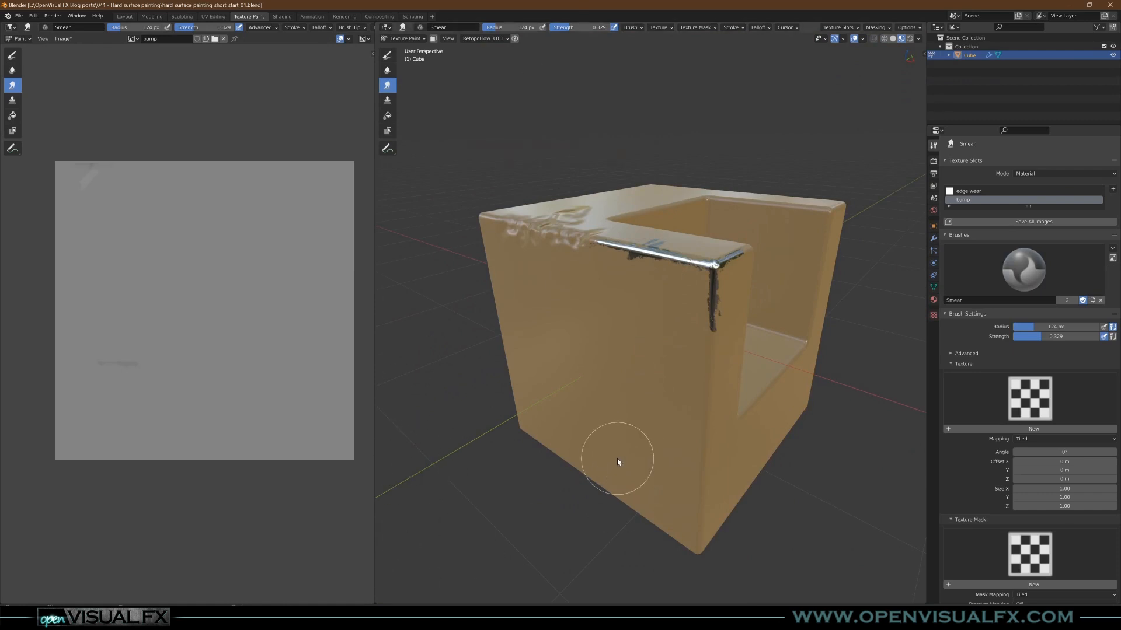
mouse_move(653, 433)
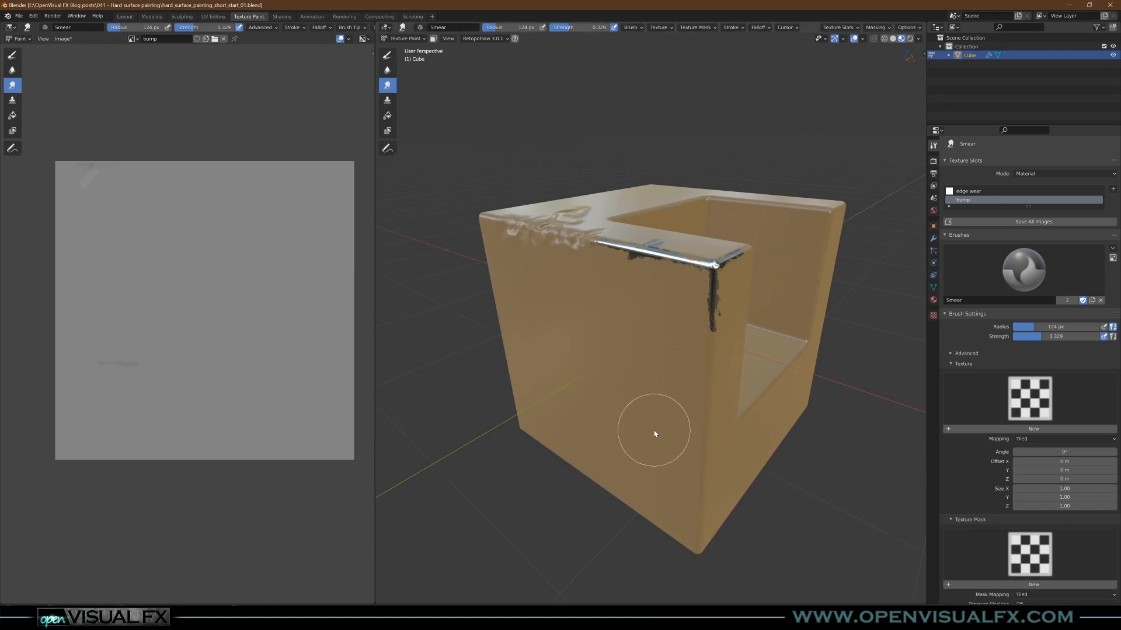